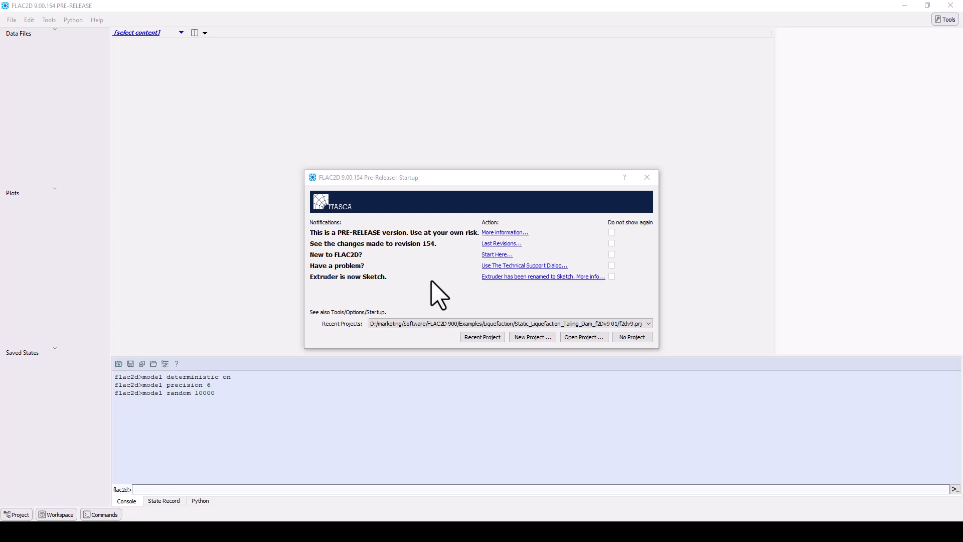
mouse_move(543, 265)
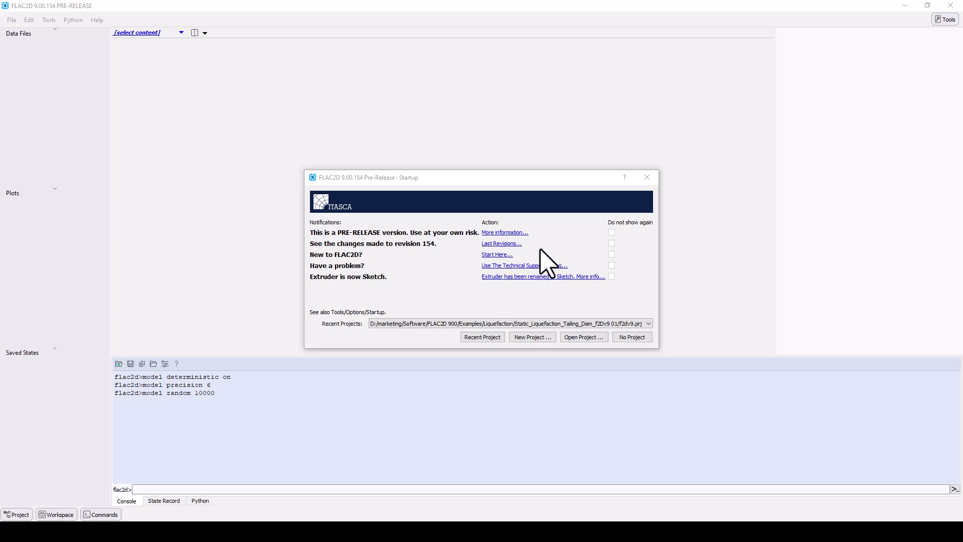
mouse_move(537, 255)
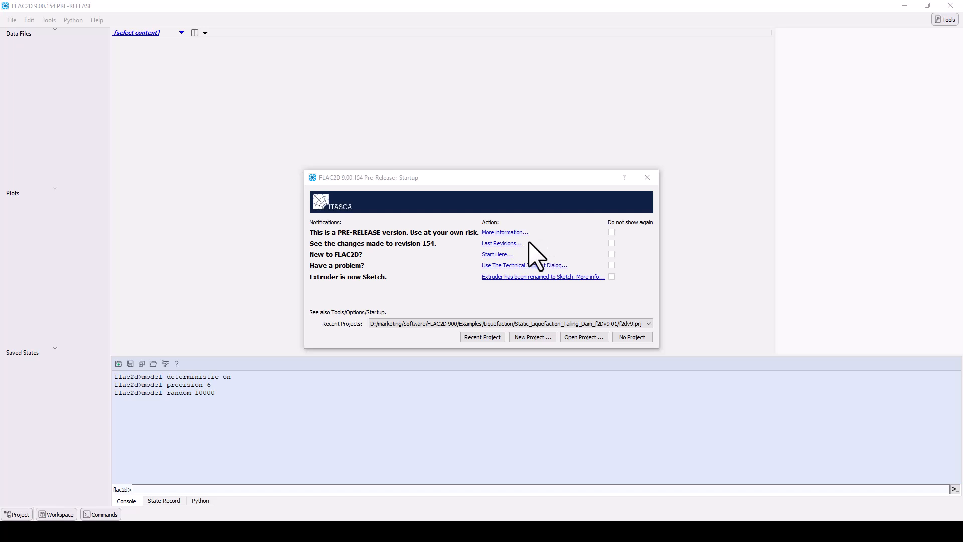
mouse_move(529, 261)
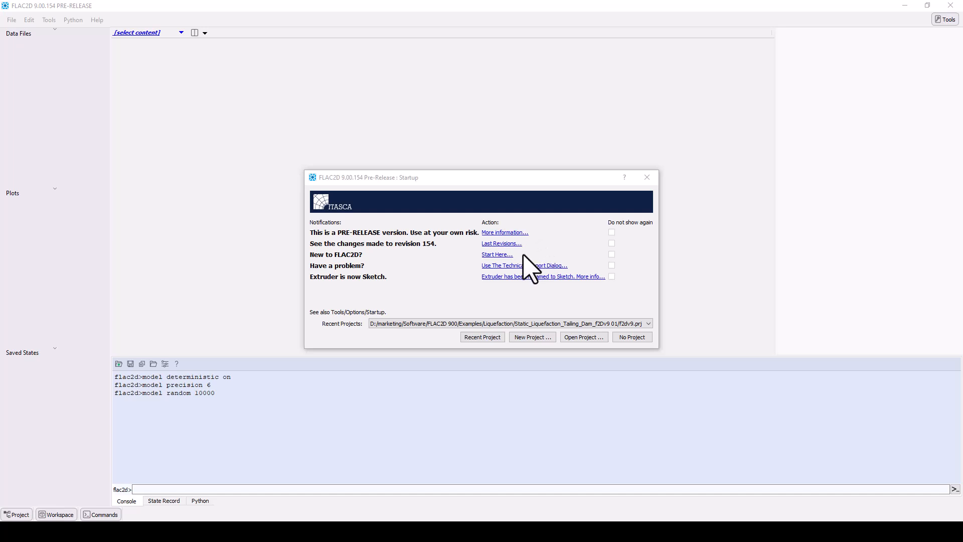
mouse_move(581, 277)
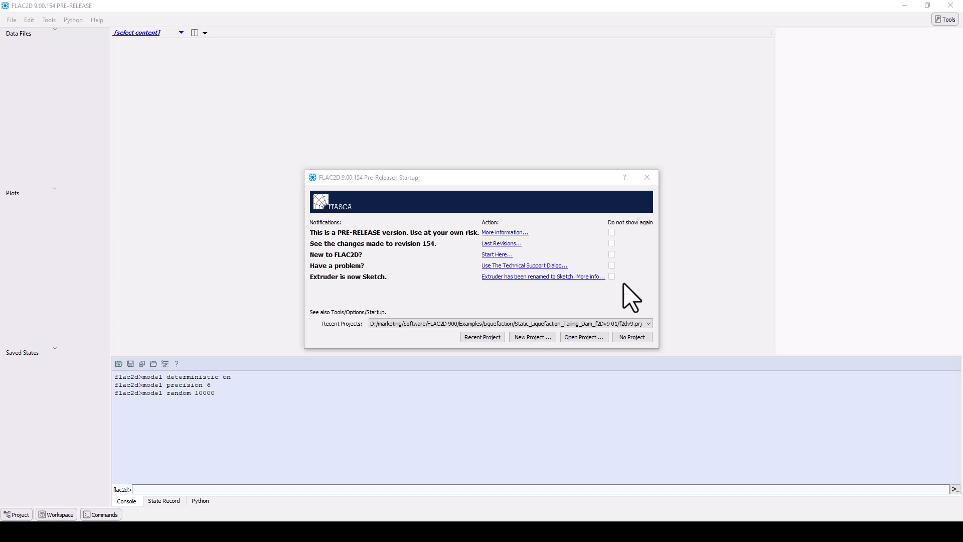
- Continue without a project and list the new content choices: Data File, Plot, Sketch Set
click(648, 323)
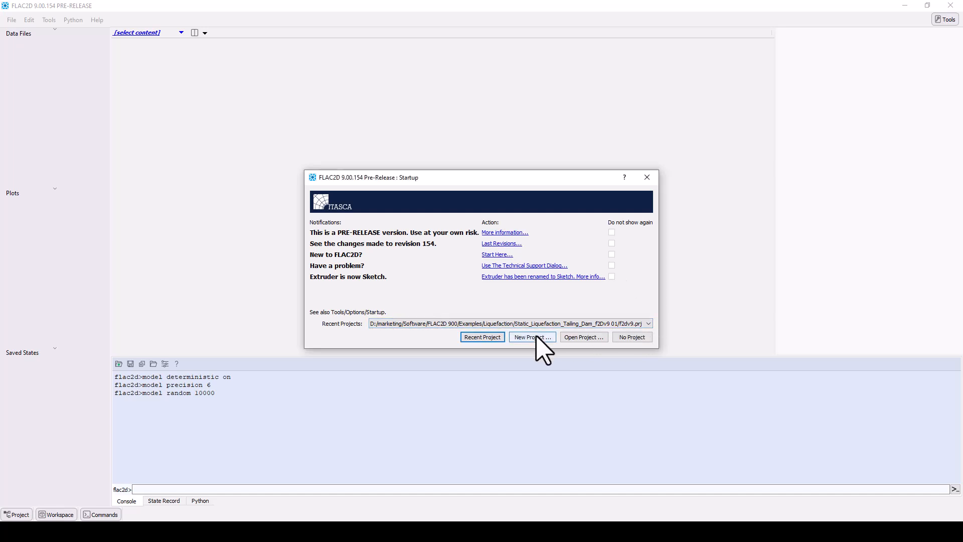
mouse_move(582, 337)
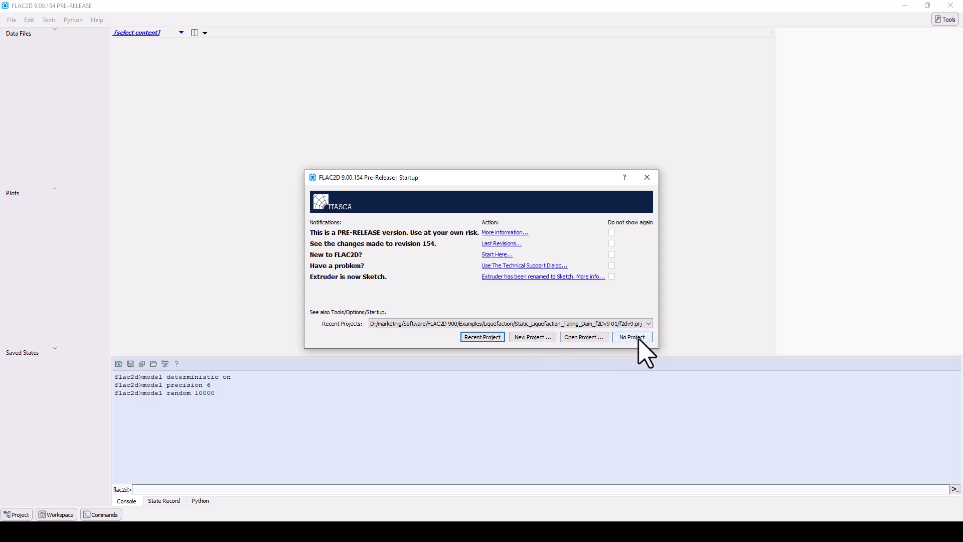
click(630, 336)
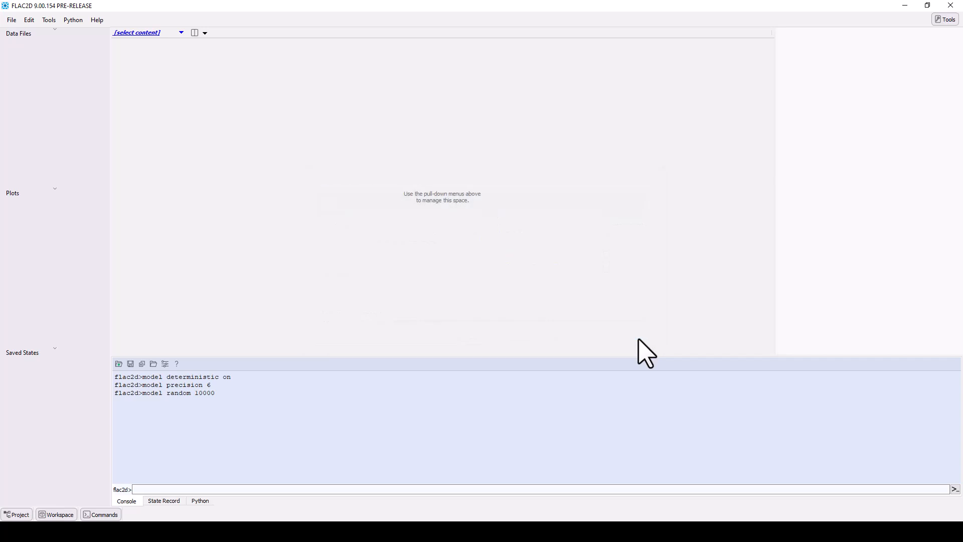
mouse_move(208, 55)
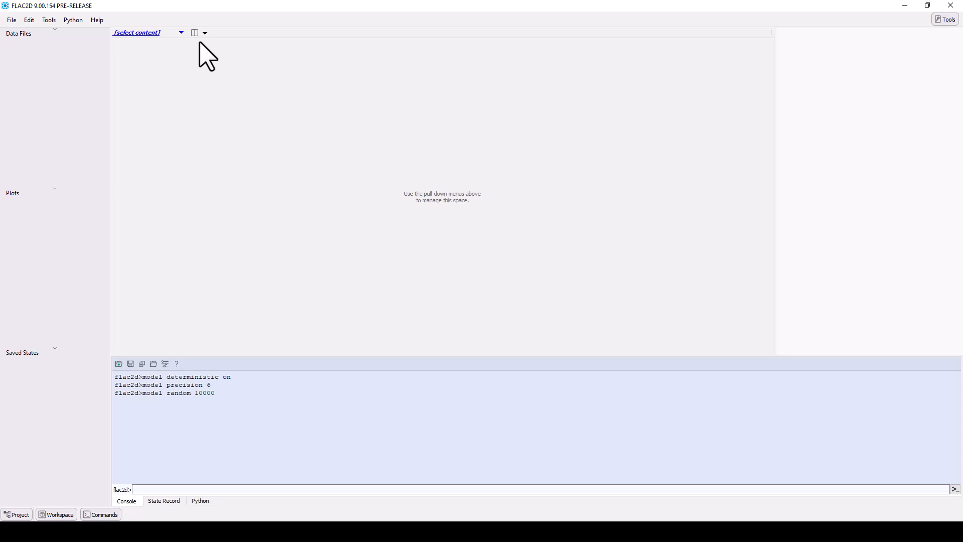
click(204, 33)
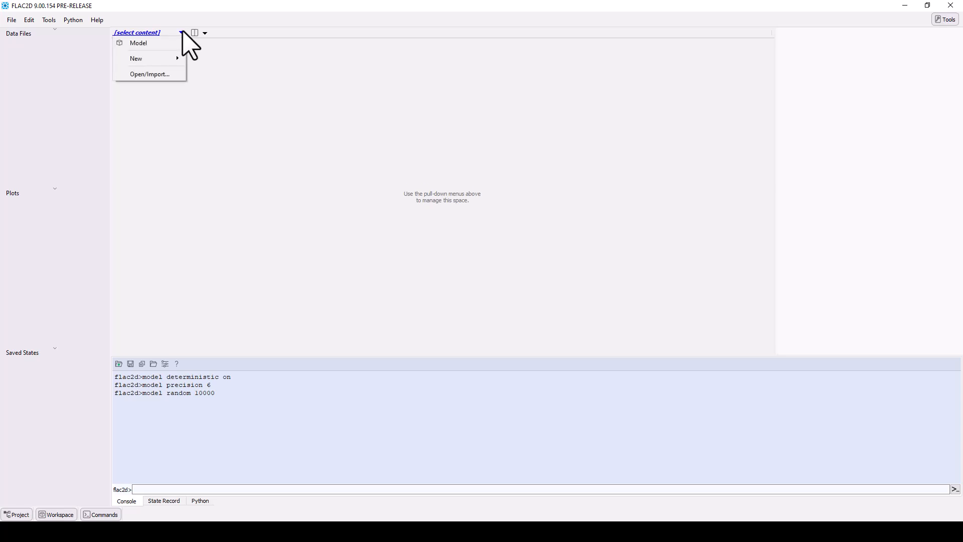
mouse_move(135, 58)
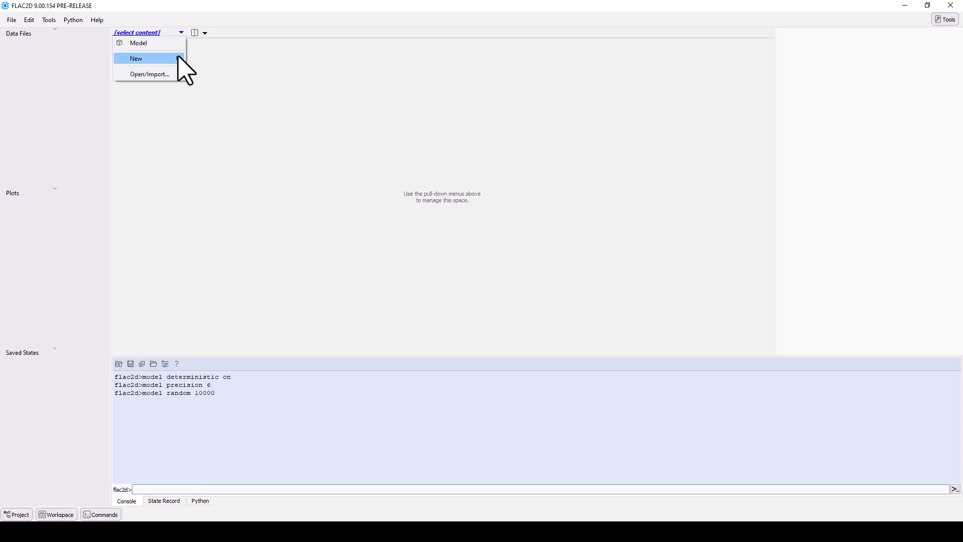
mouse_move(136, 58)
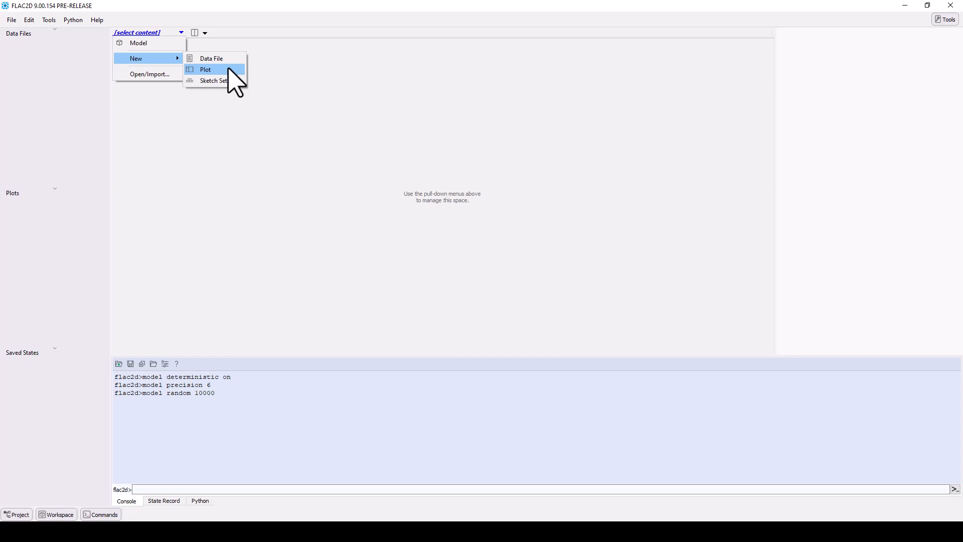
- Split the view into several left/right and top/bottom panes, then close one extra pane
click(195, 33)
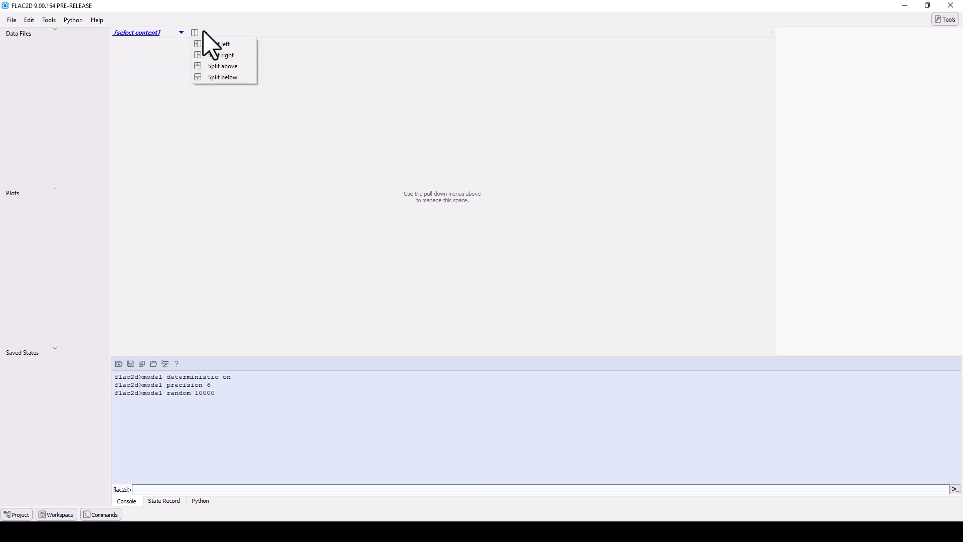
click(226, 55)
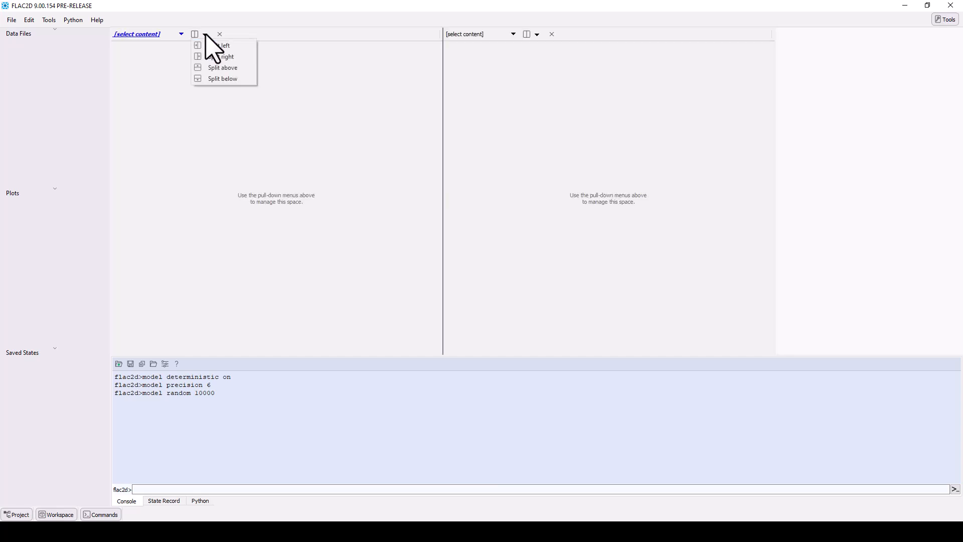
click(222, 79)
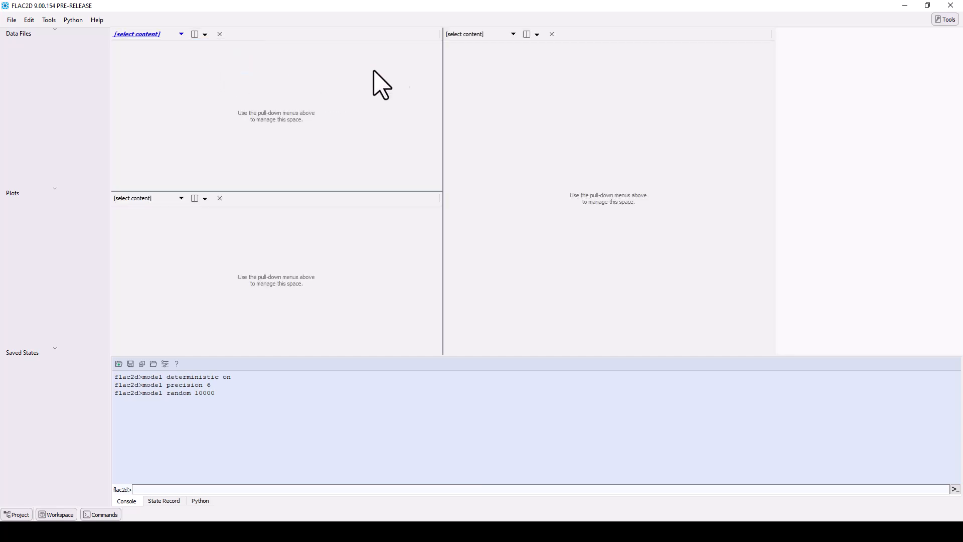
click(526, 34)
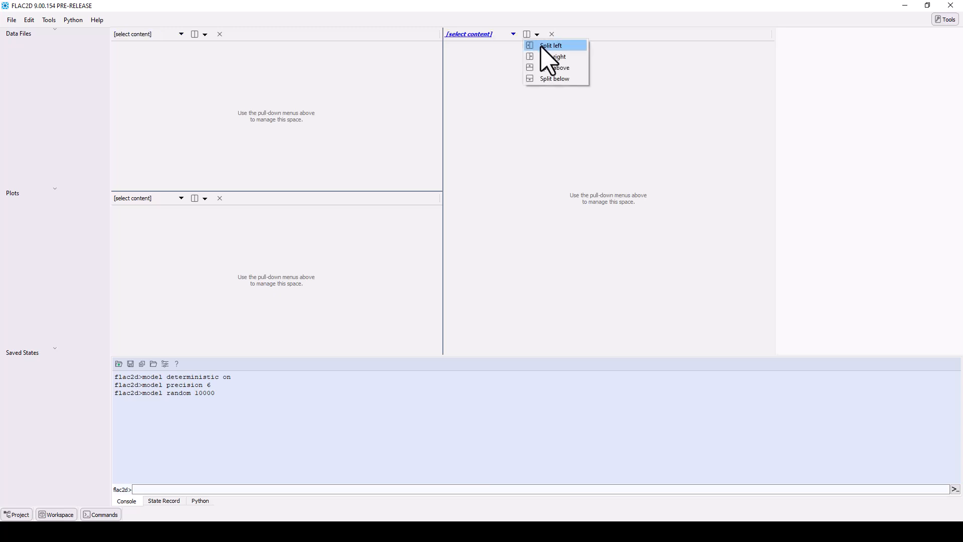
click(552, 56)
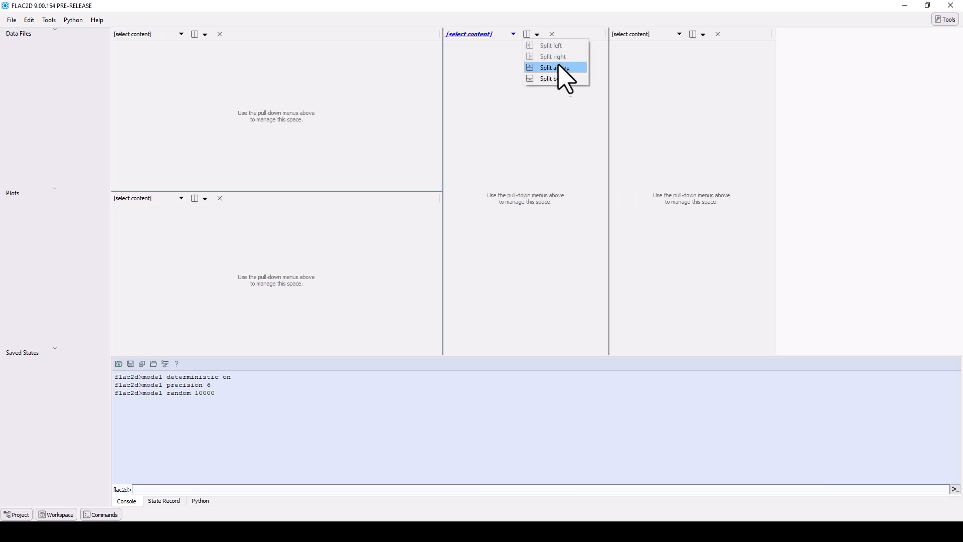
click(552, 66)
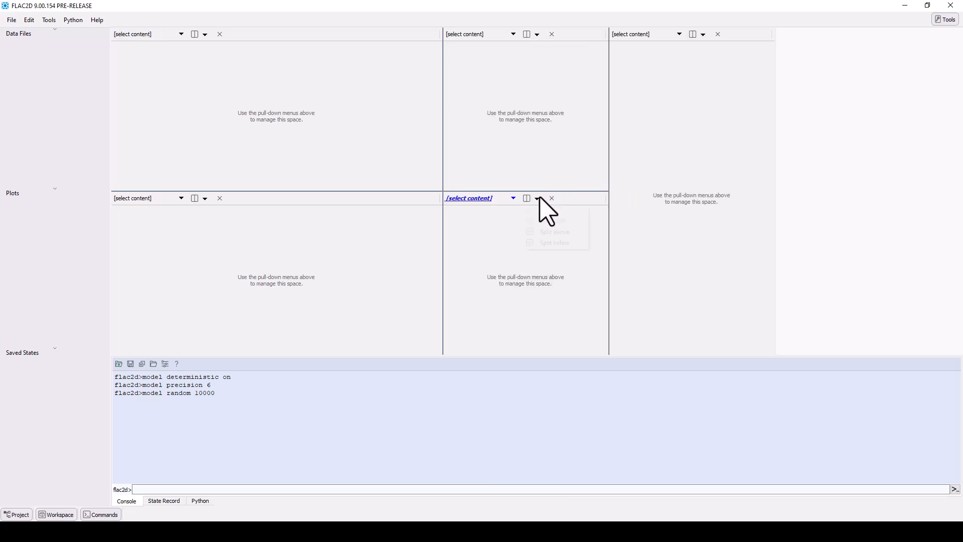
click(555, 241)
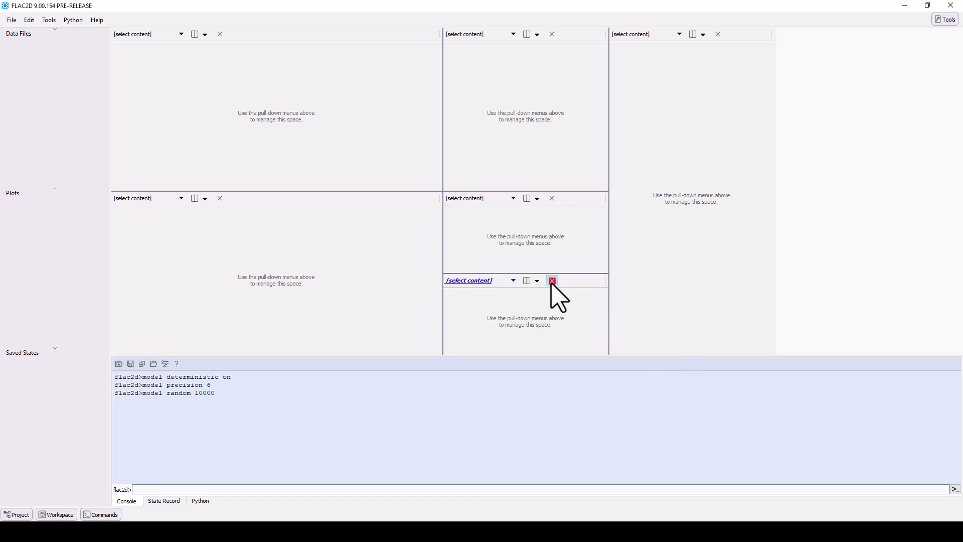
click(551, 281)
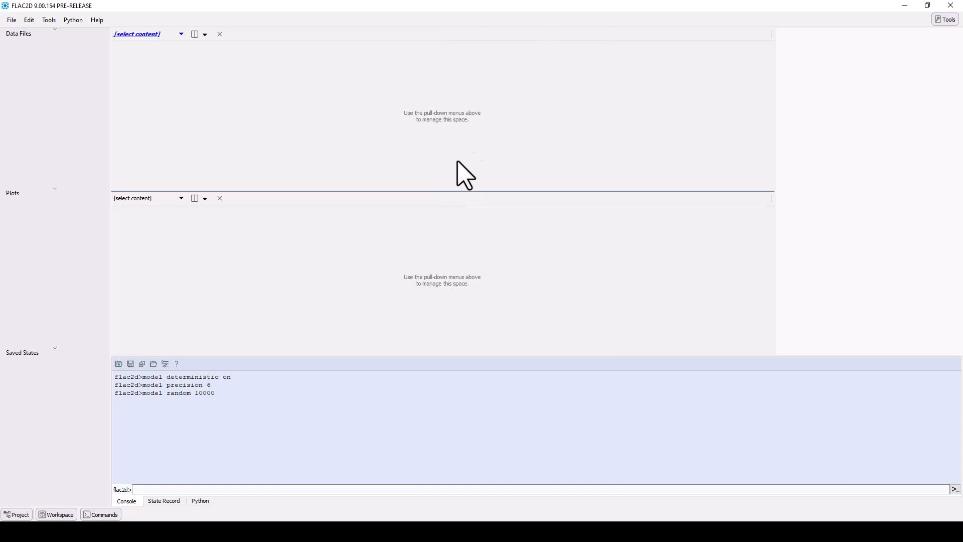
- Close the lower pane to leave a single view, then show the Help menu
click(219, 197)
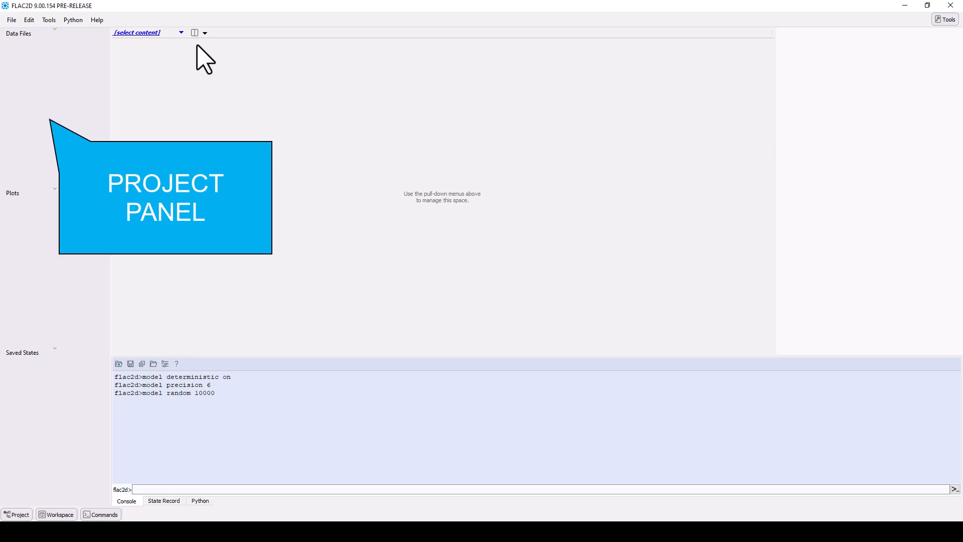
click(55, 514)
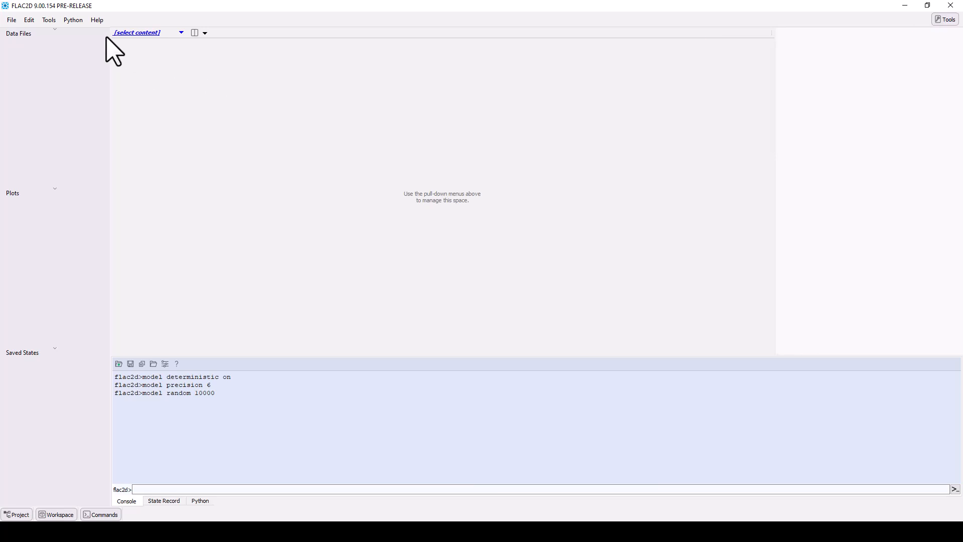
click(96, 19)
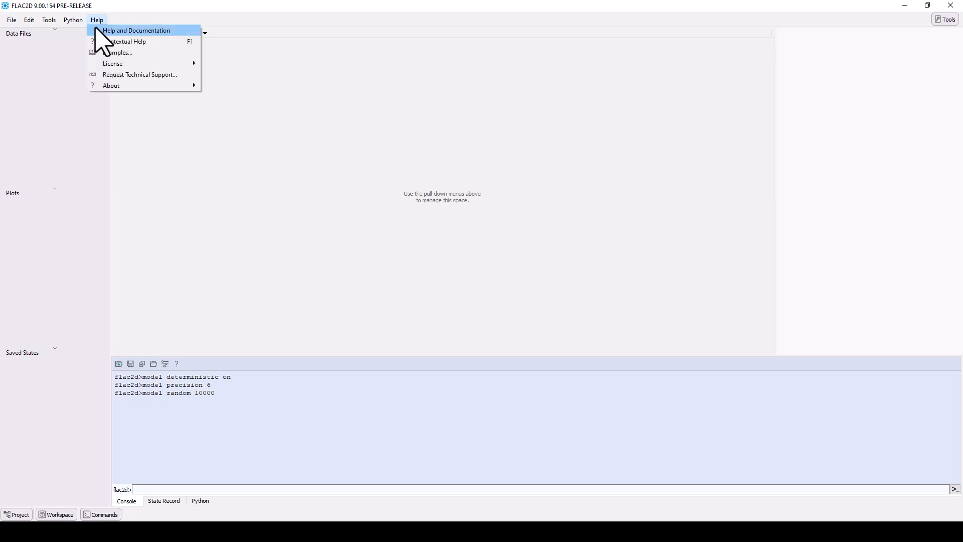
- Open Help and Documentation in Chrome and expand the FLAC (FLAC2D/FLAC3D) contents section
click(136, 30)
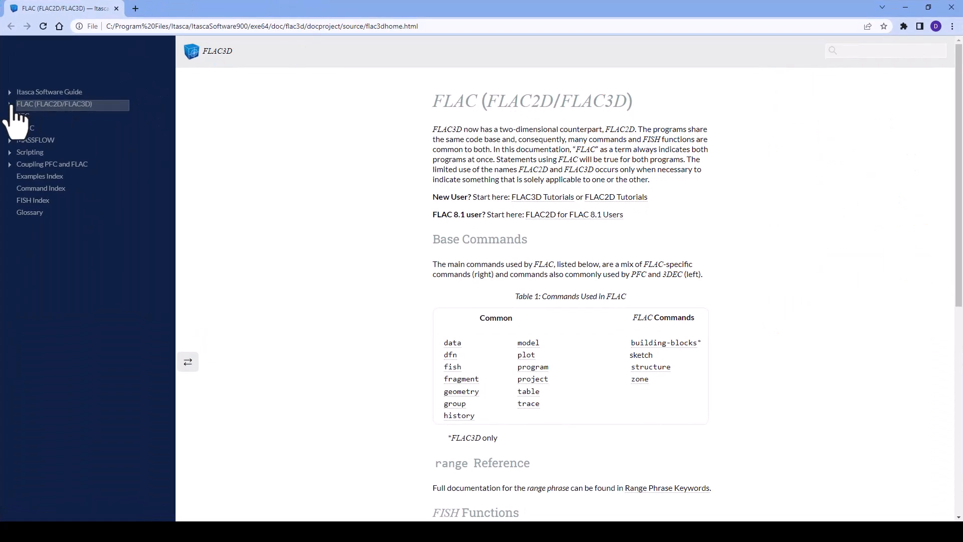
click(54, 103)
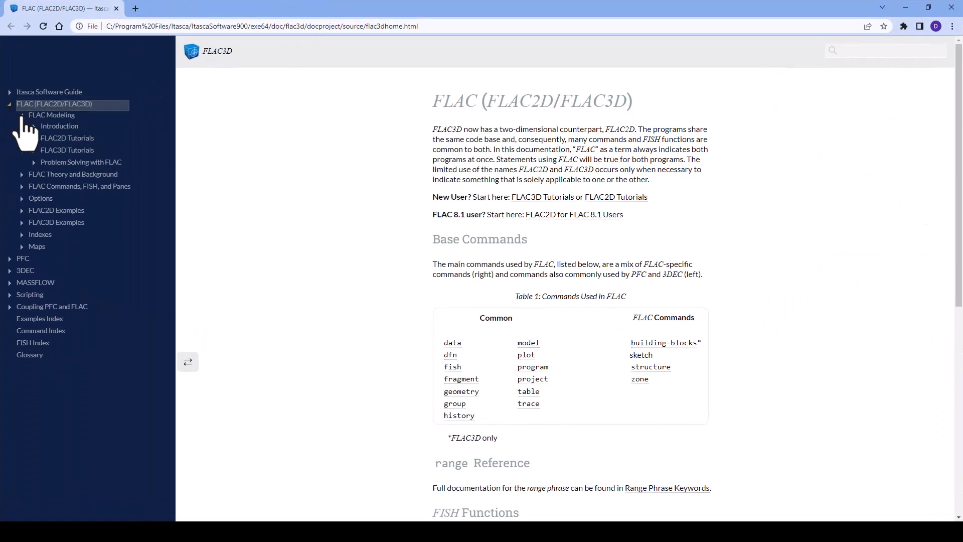
click(22, 210)
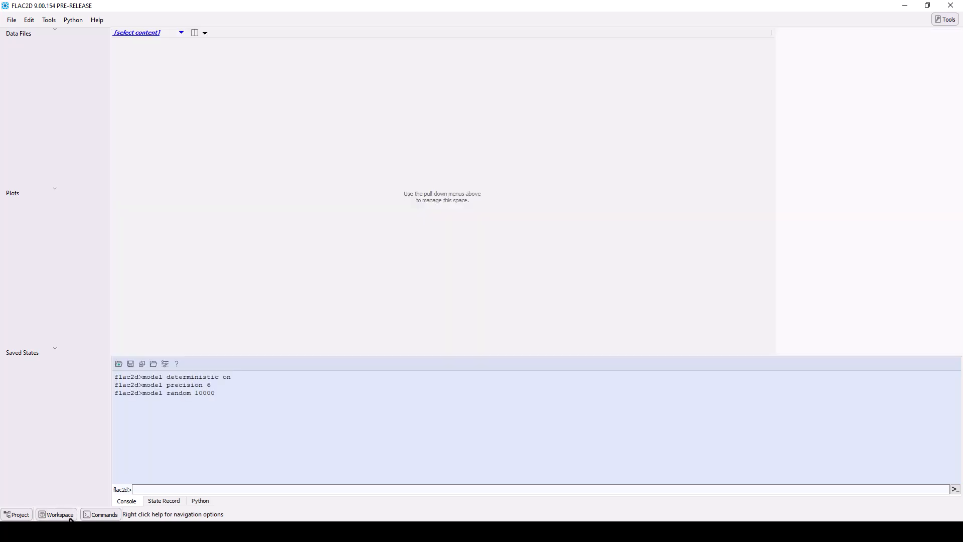
click(430, 489)
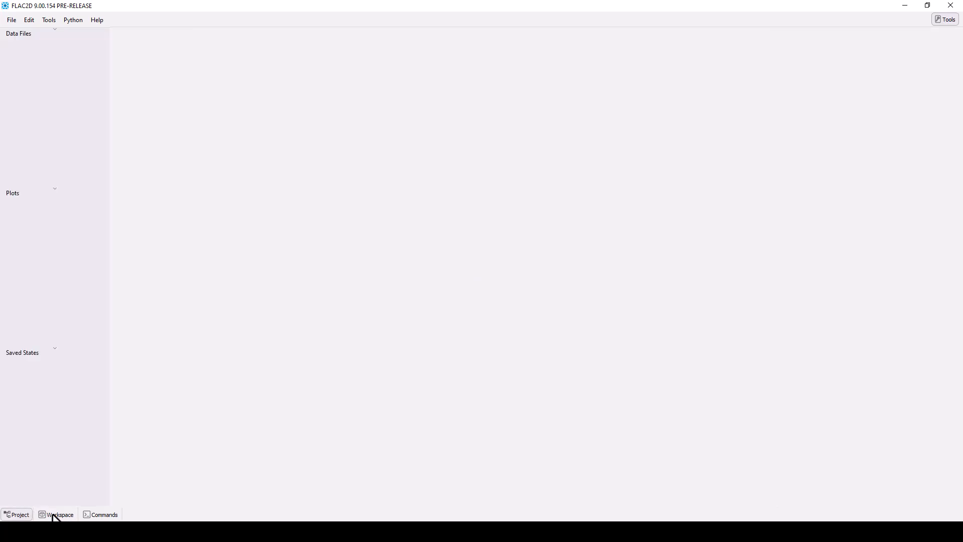
click(59, 514)
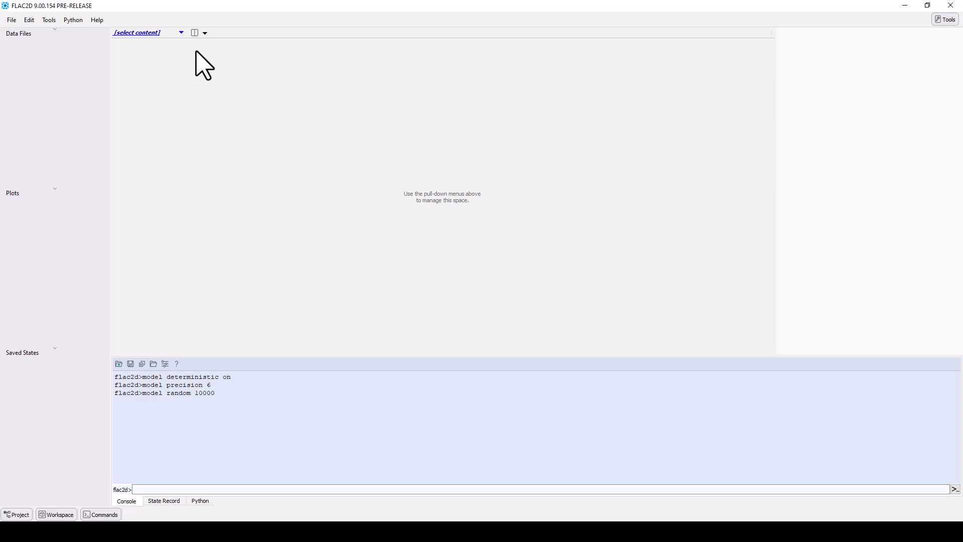
- Load the EmbankmentLoad project from FLAC > ExampleApplications in the Examples dialog
click(96, 19)
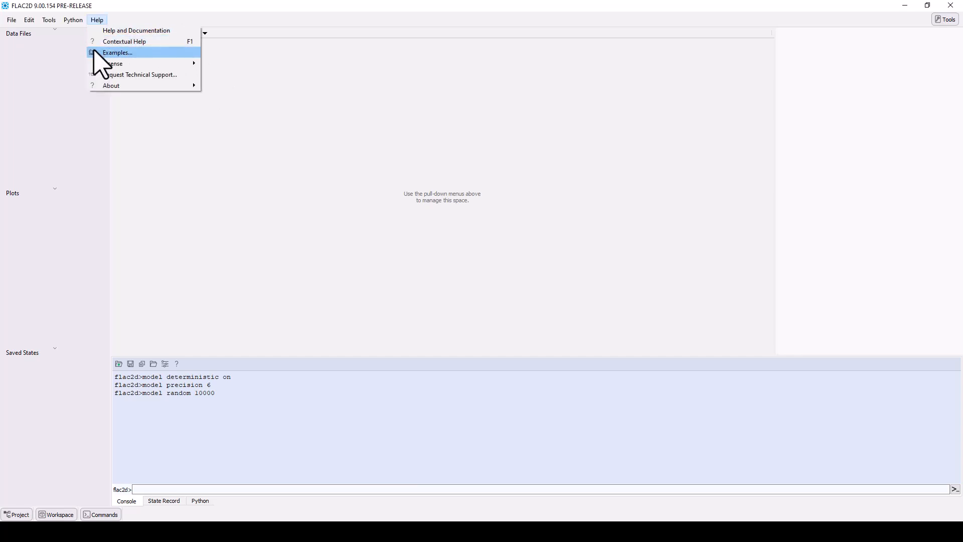
click(117, 53)
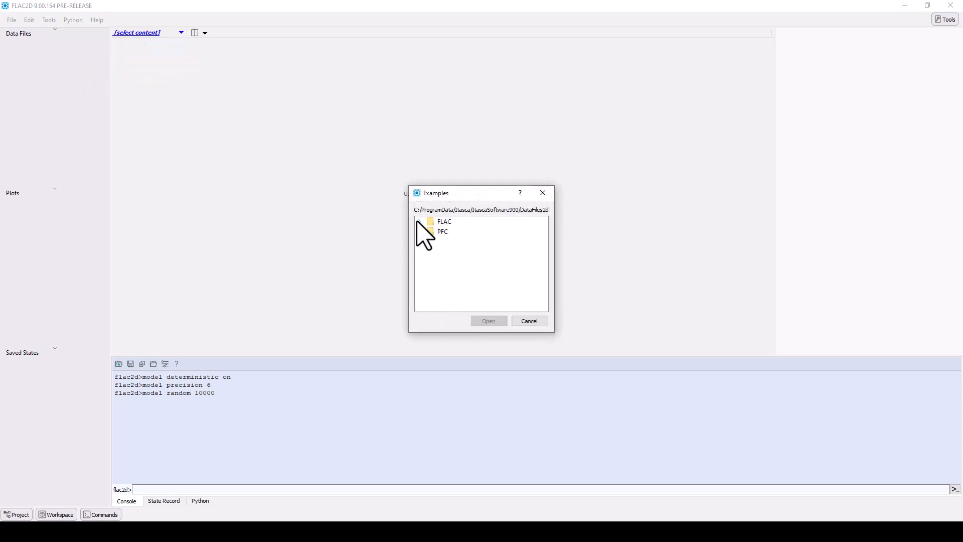
click(419, 221)
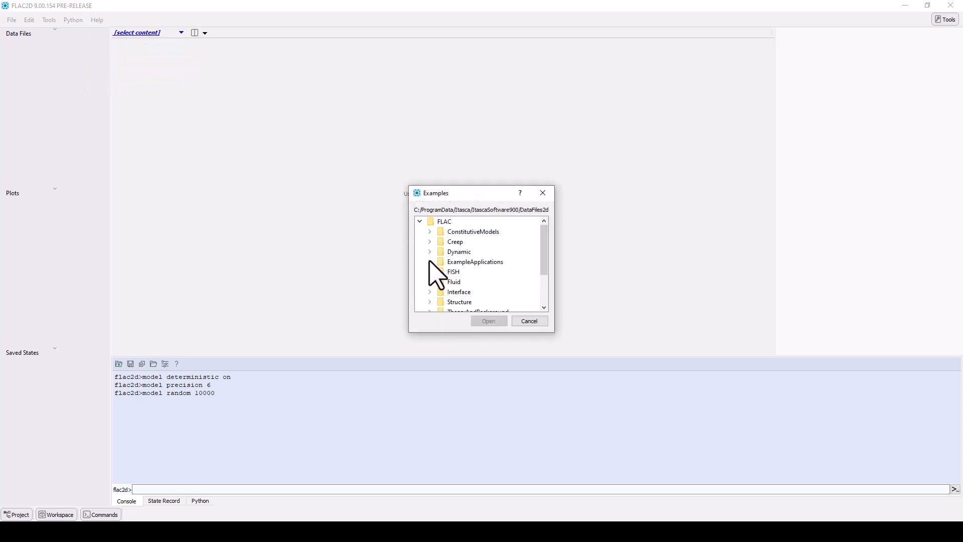
click(429, 262)
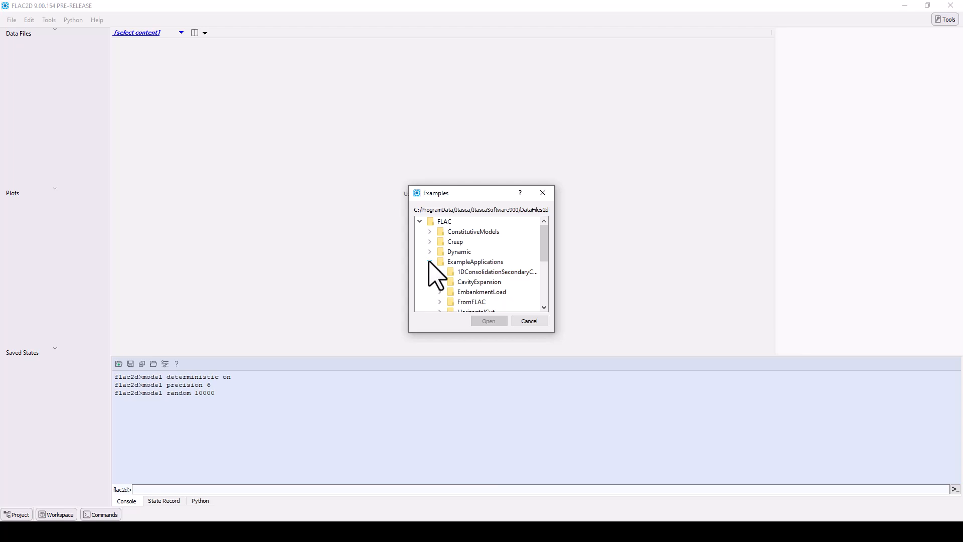
double_click(481, 291)
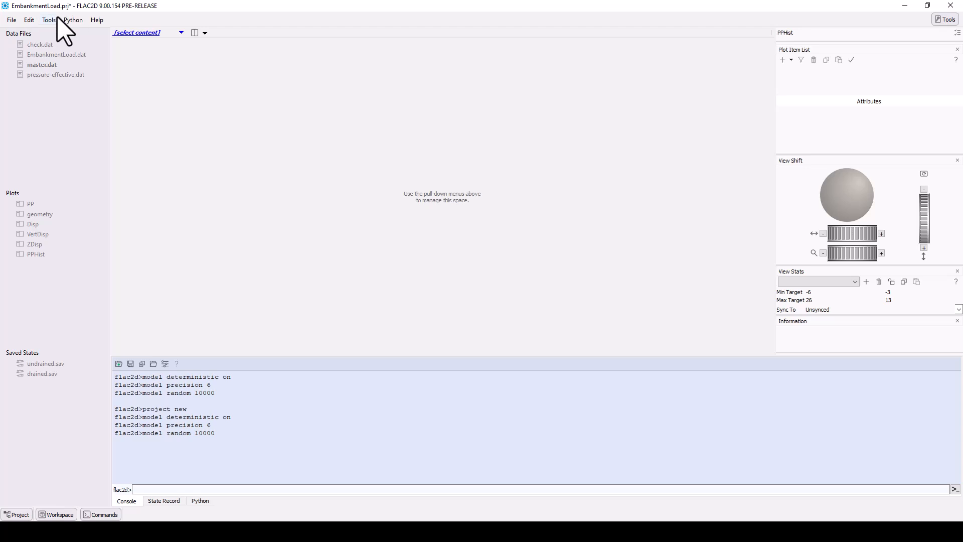
mouse_move(56, 54)
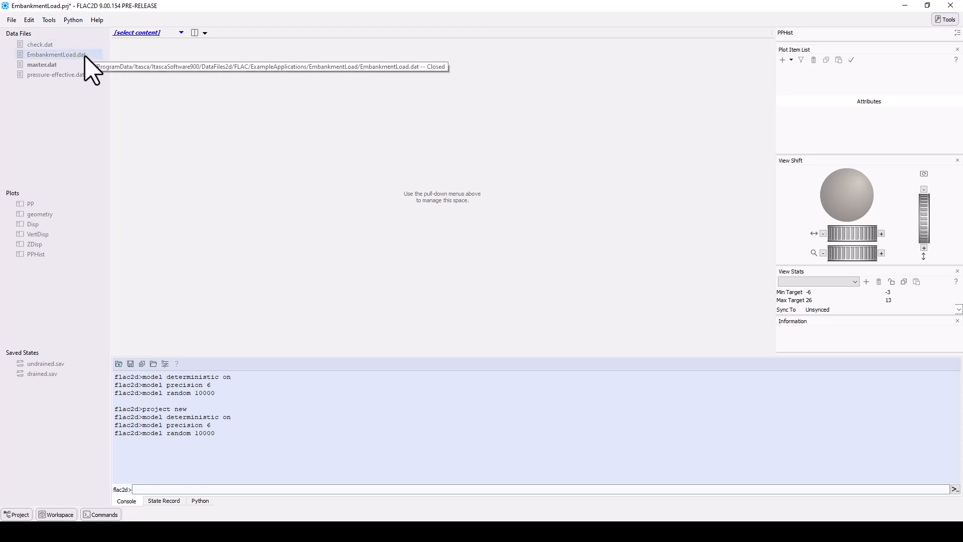
mouse_move(89, 338)
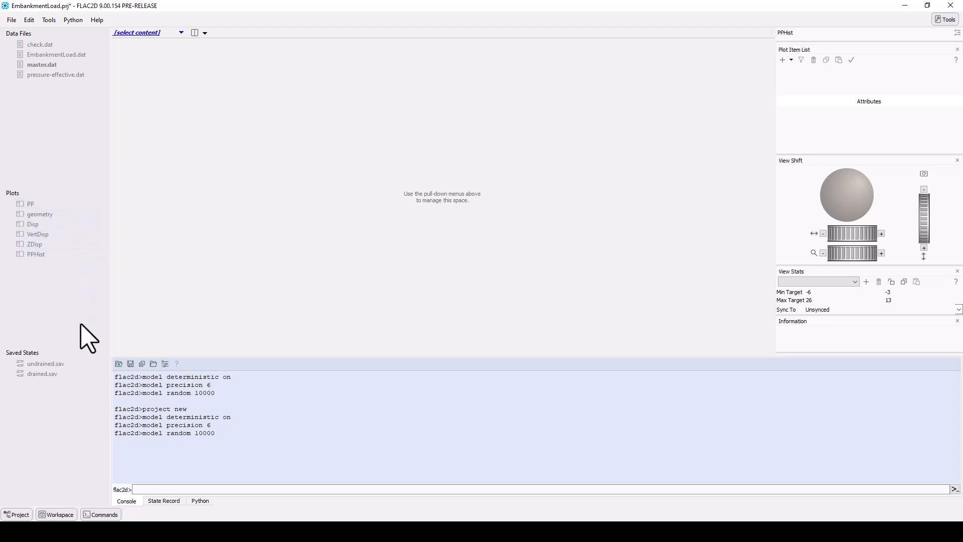
mouse_move(91, 433)
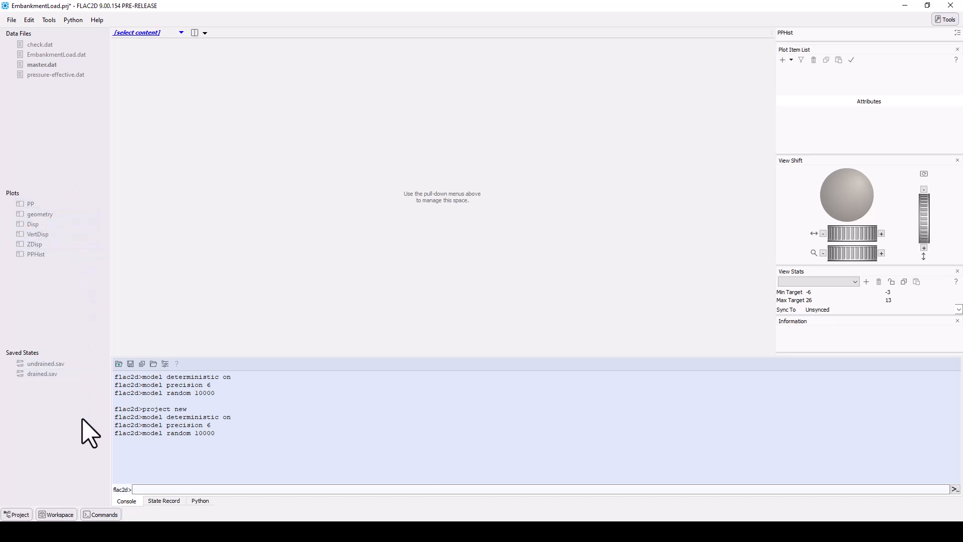
mouse_move(142, 336)
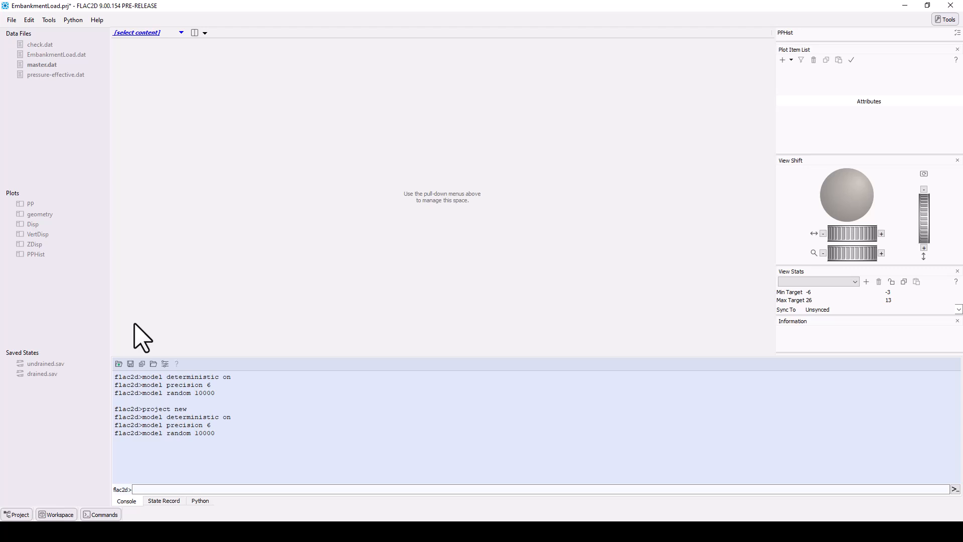
mouse_move(140, 326)
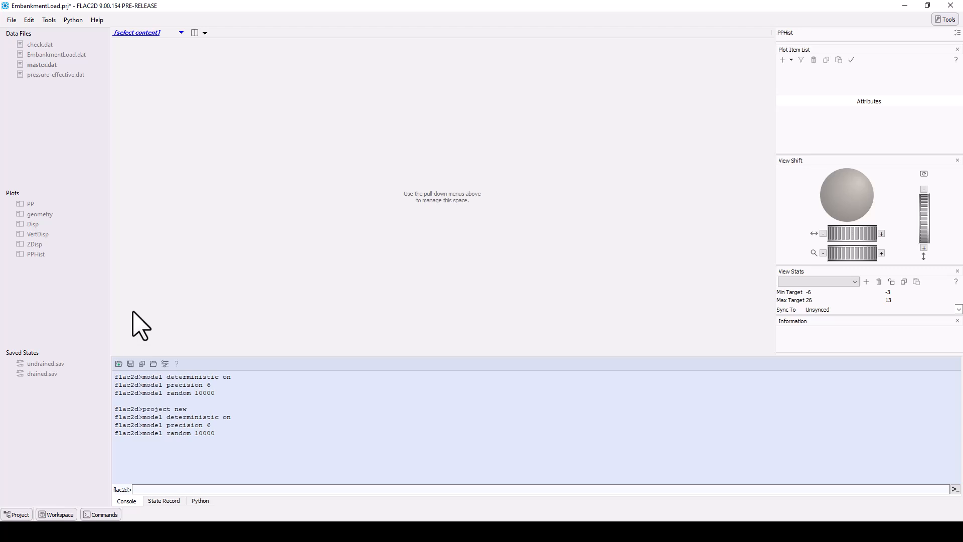
right_click(55, 54)
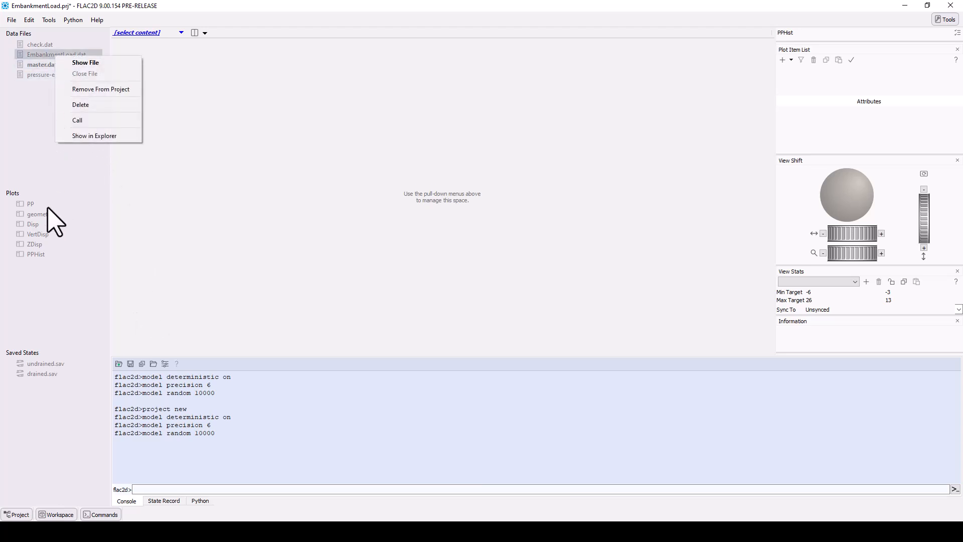
right_click(35, 214)
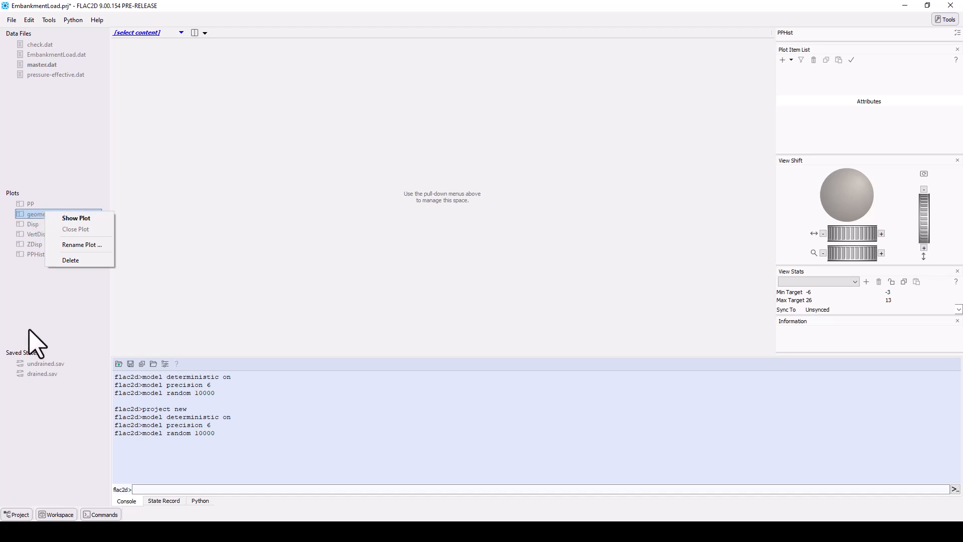
right_click(46, 363)
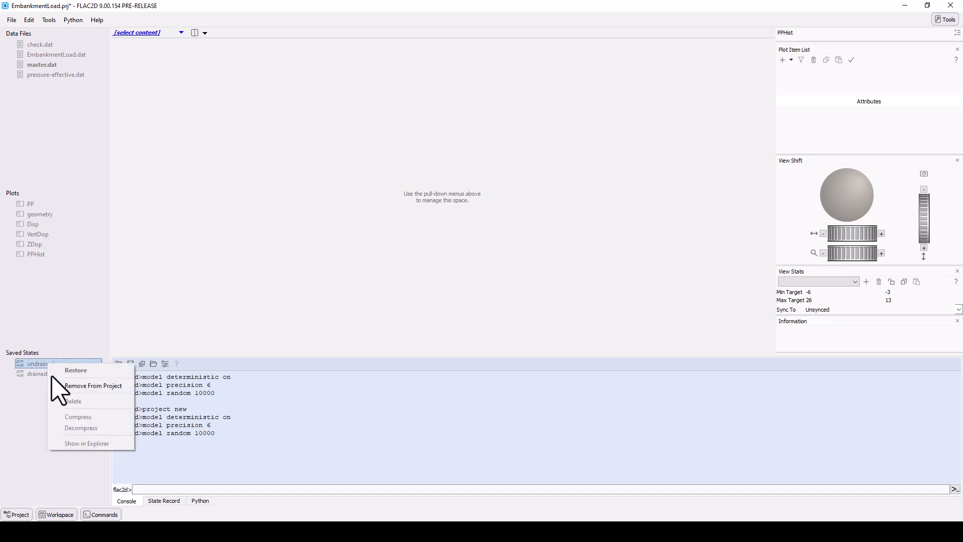
mouse_move(86, 362)
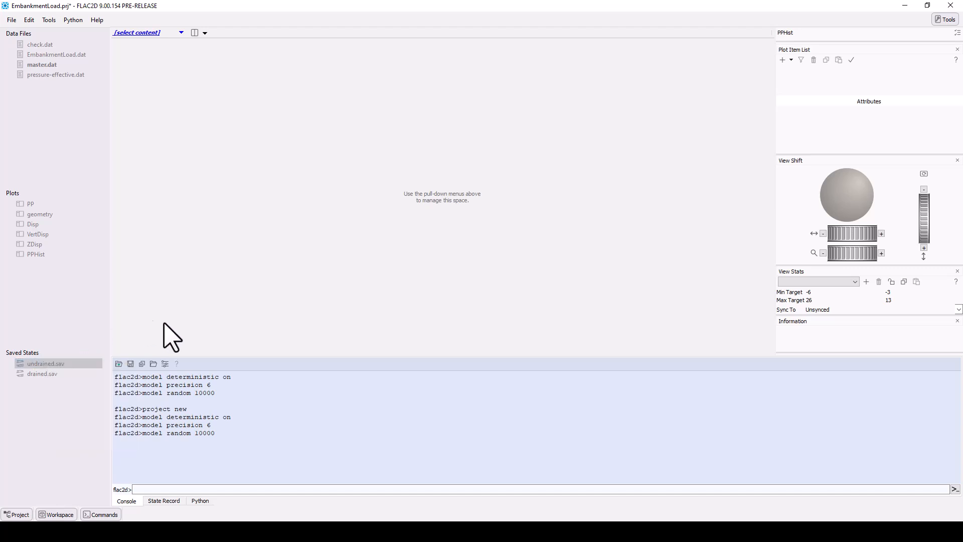
mouse_move(229, 156)
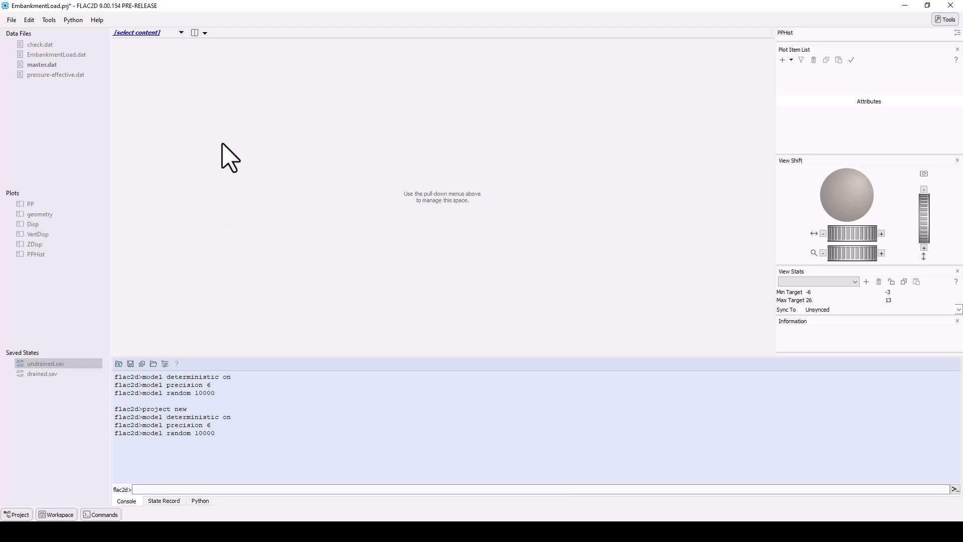
- Show master.dat in the main pane from the select content dropdown
click(180, 32)
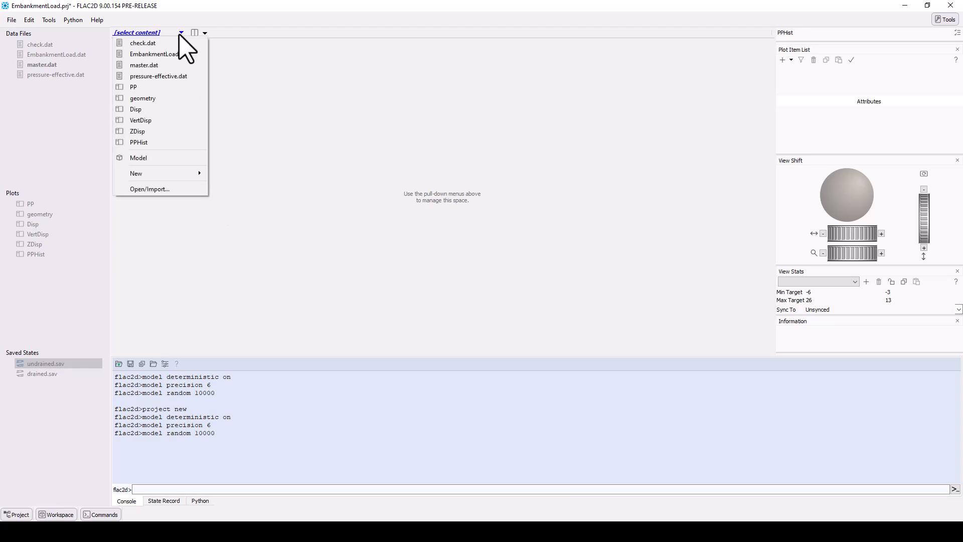
mouse_move(73, 79)
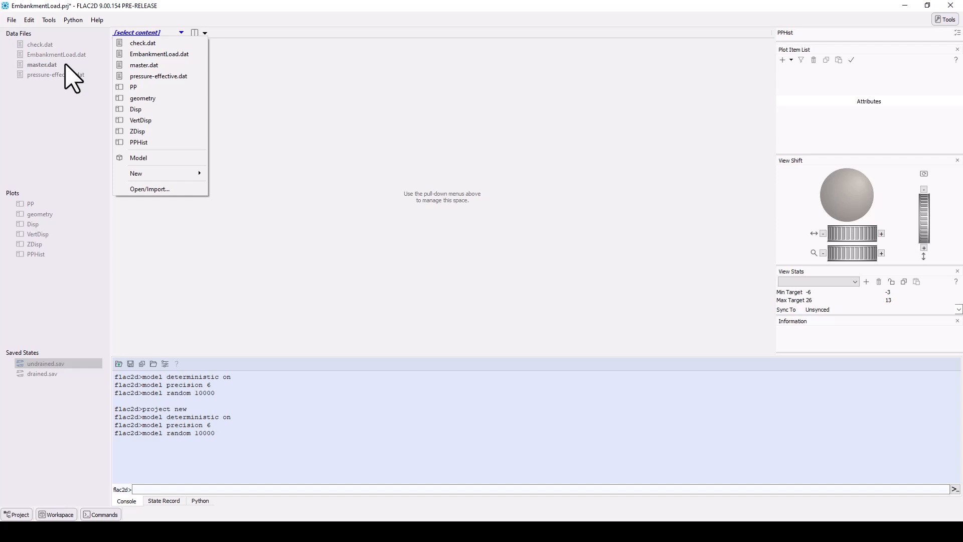
mouse_move(78, 79)
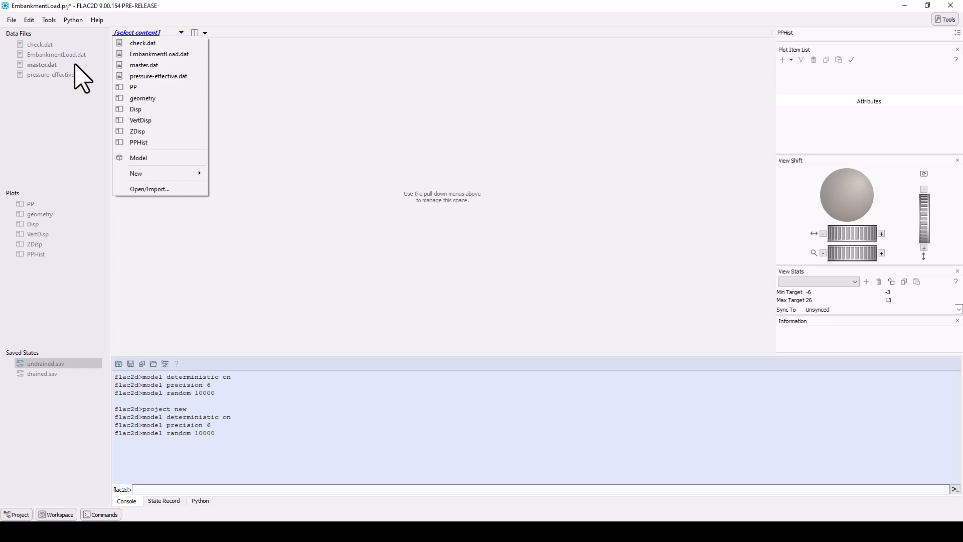
click(144, 65)
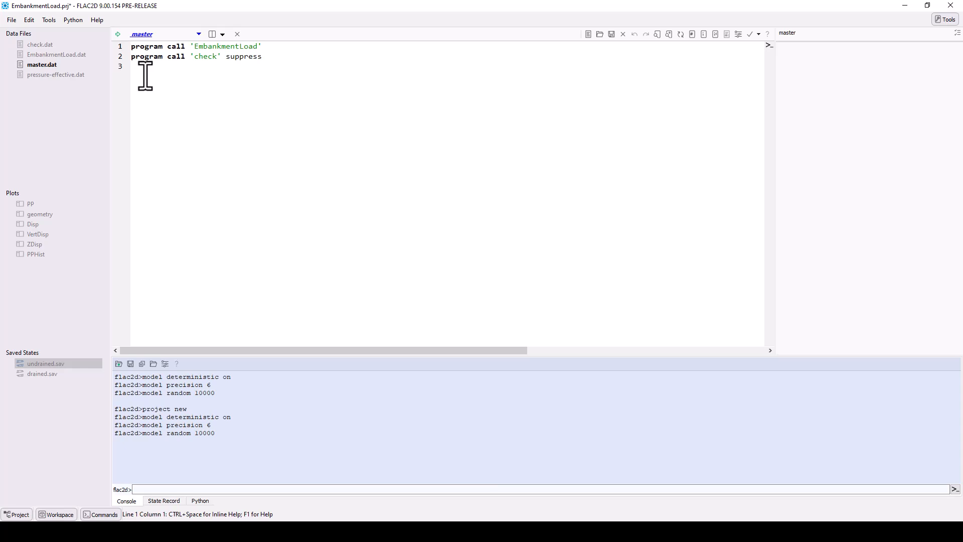
mouse_move(135, 66)
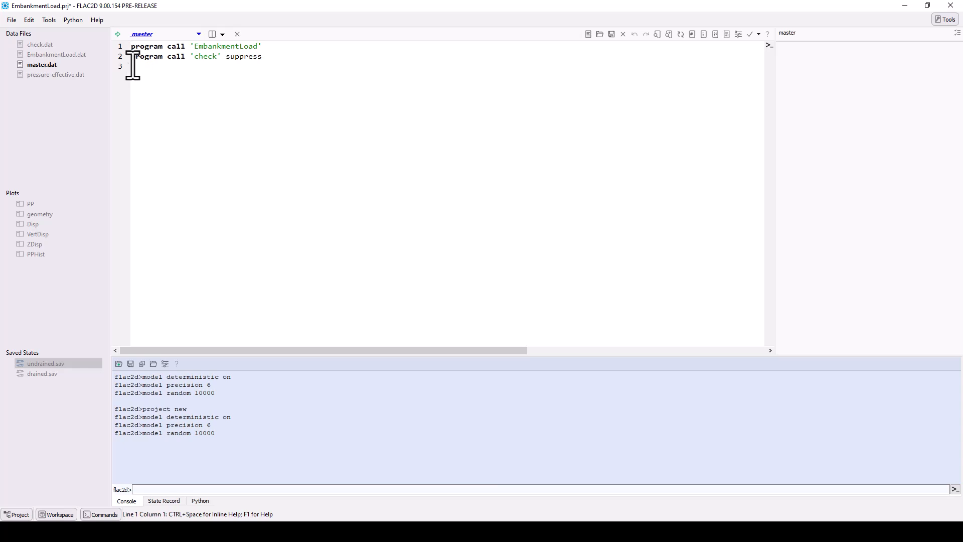
mouse_move(117, 34)
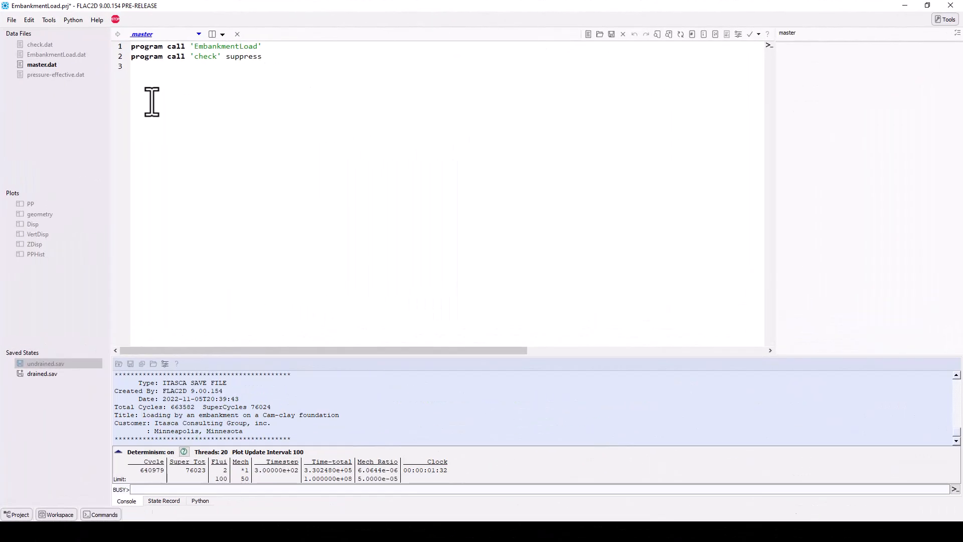
- After the run finishes, display EmbankmentLoad.dat in the editor and scroll through it
click(31, 203)
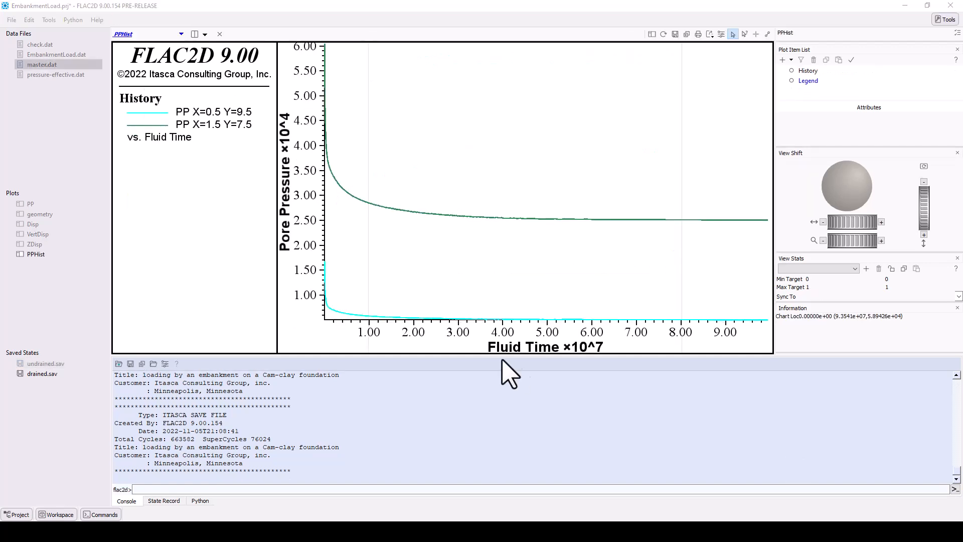
mouse_move(172, 61)
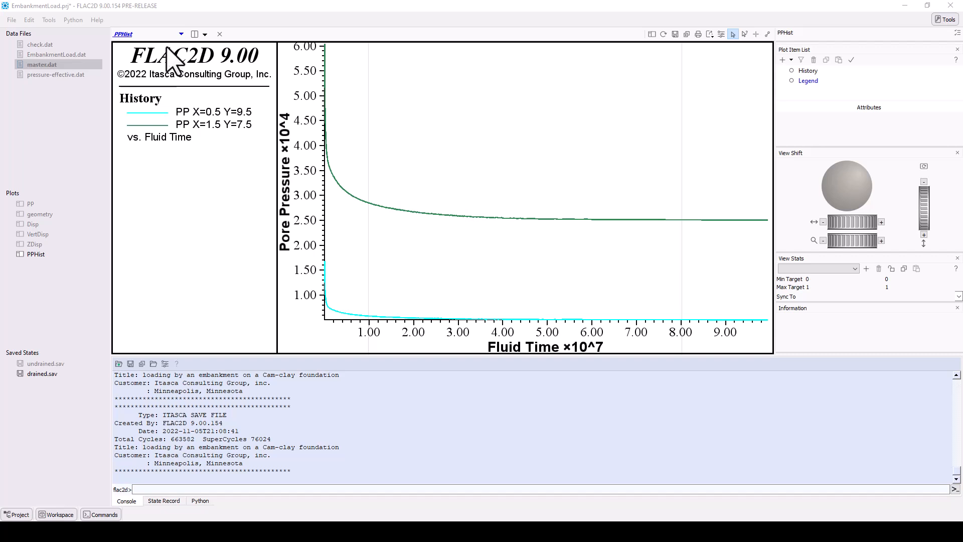
click(181, 34)
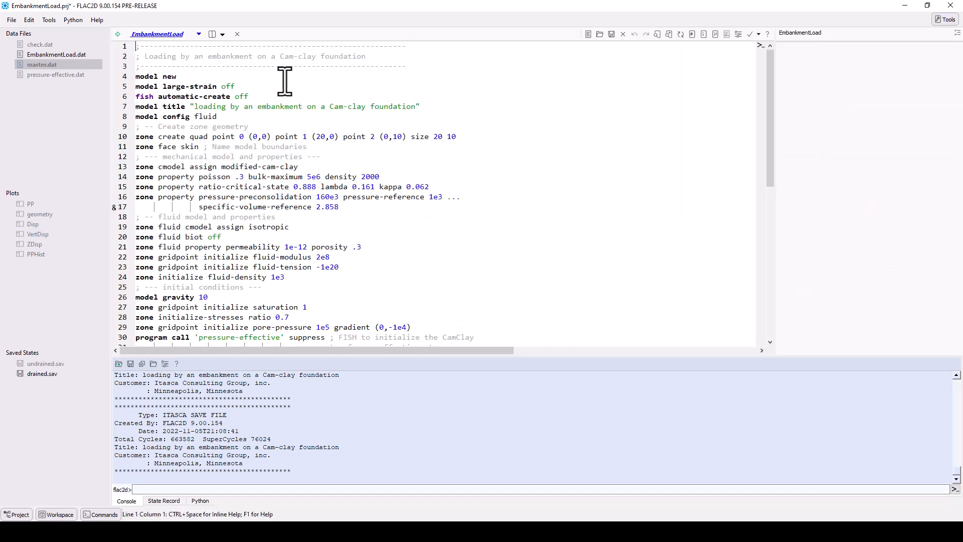
scroll(down, 3)
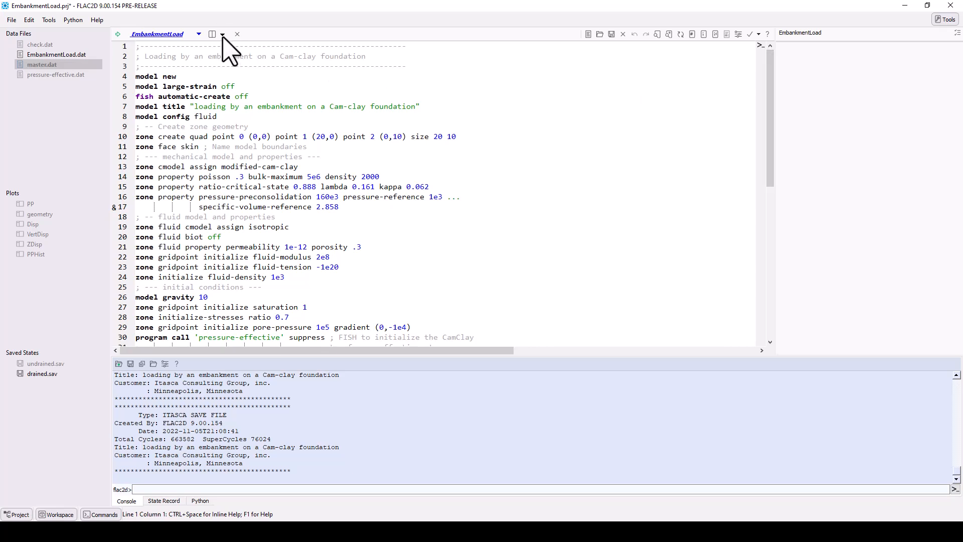
click(213, 34)
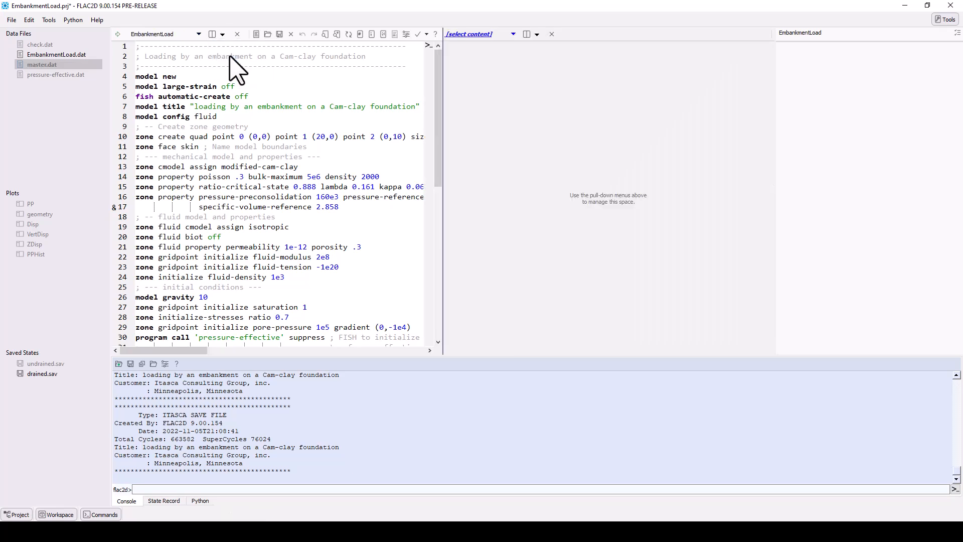
mouse_move(517, 52)
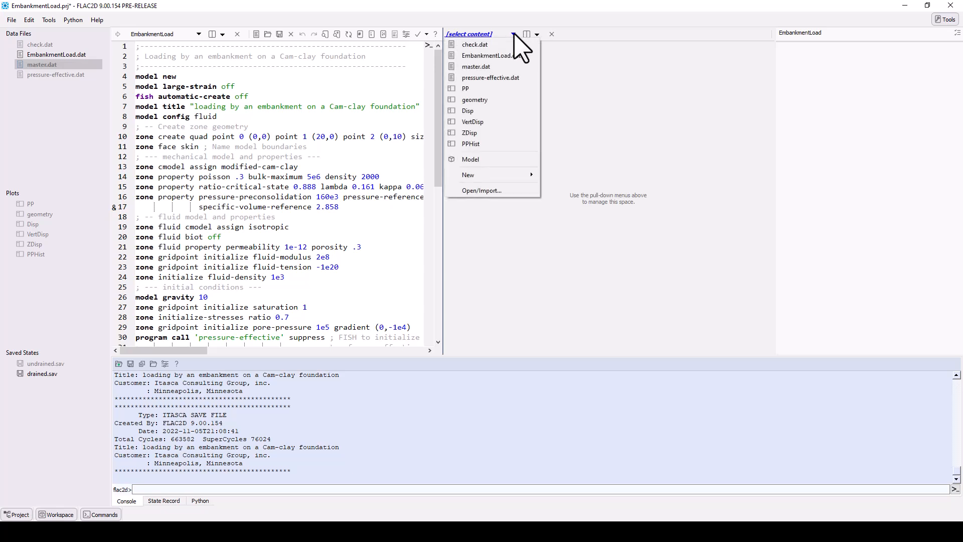
click(470, 132)
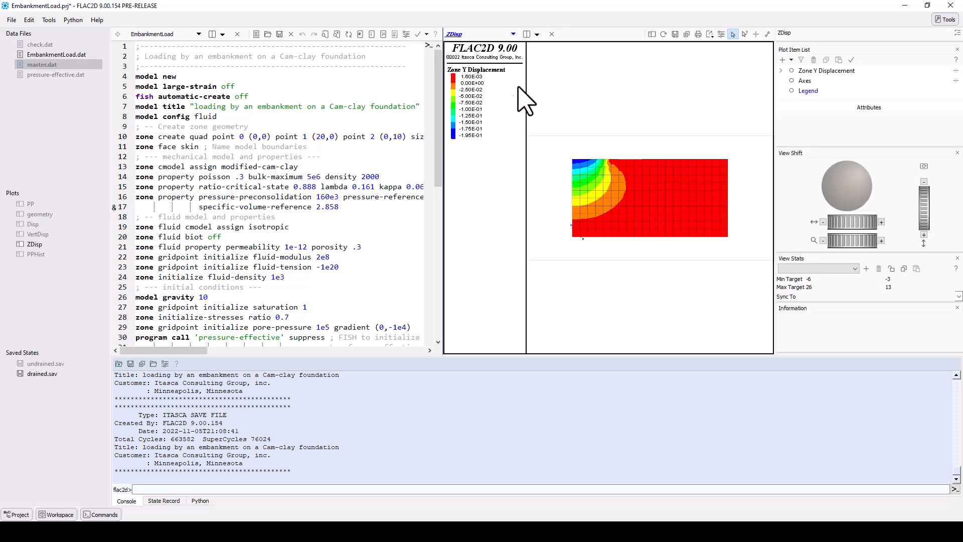
click(526, 33)
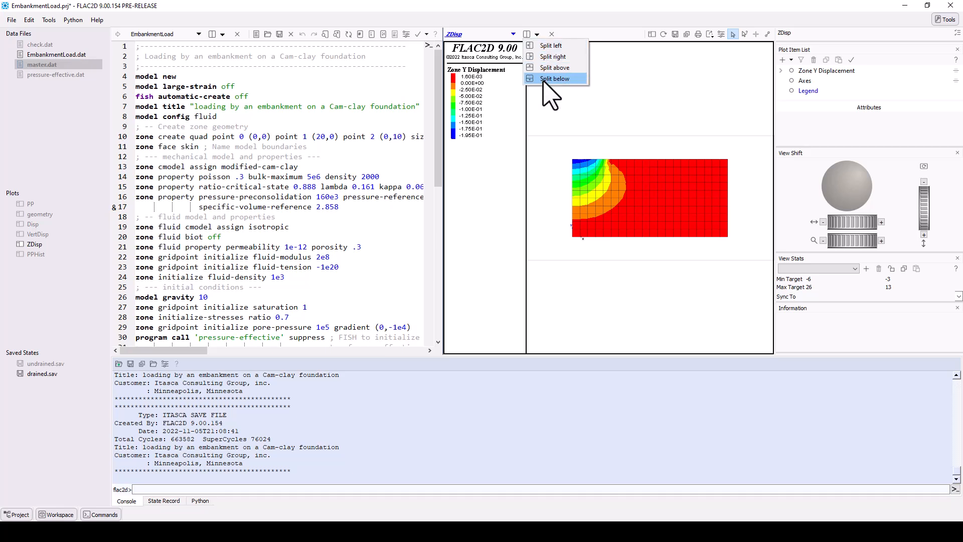
click(554, 79)
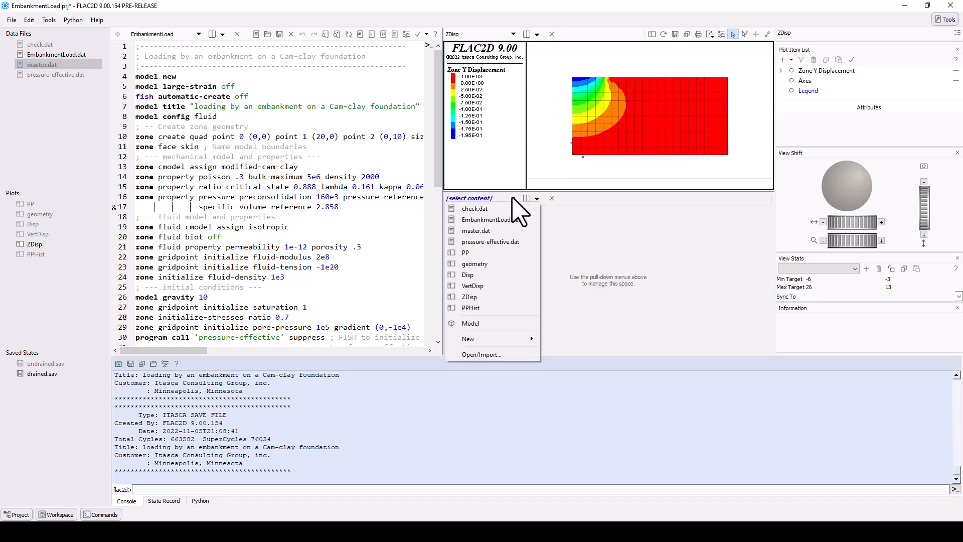
click(465, 252)
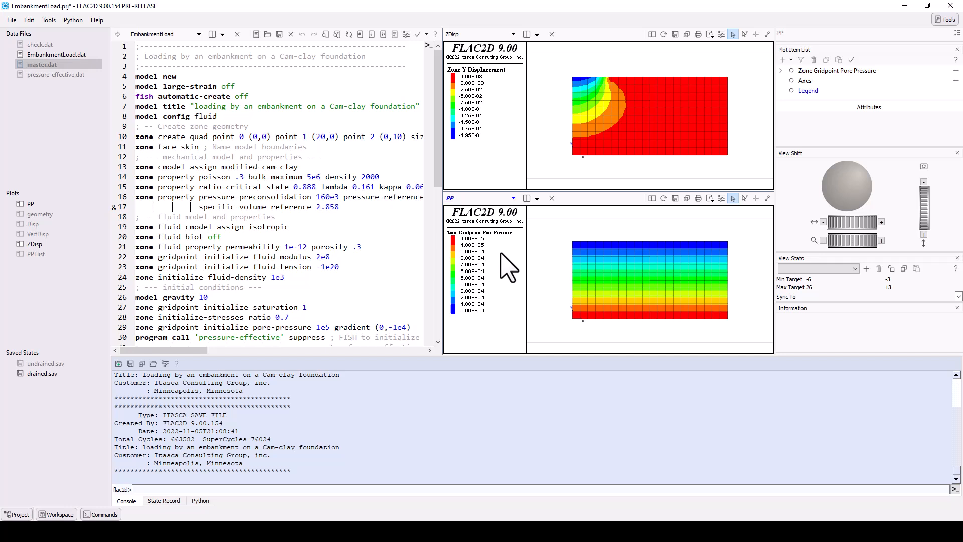
mouse_move(509, 301)
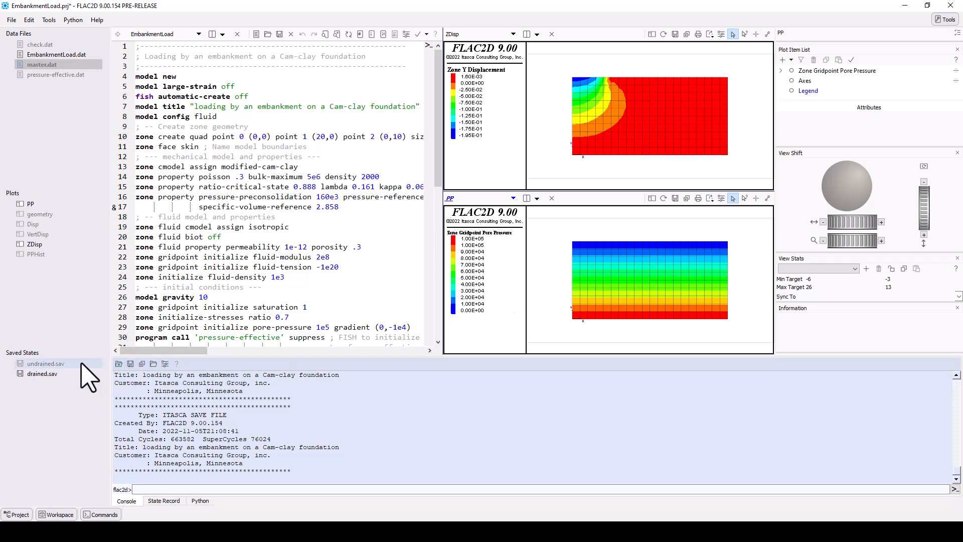
- Restore undrained.sav from the Saved States panel
double_click(44, 363)
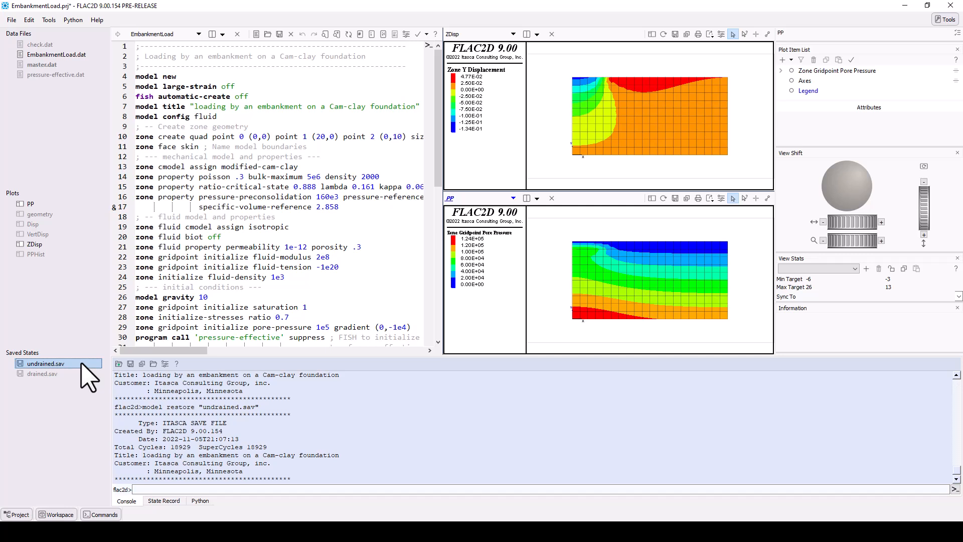
mouse_move(525, 246)
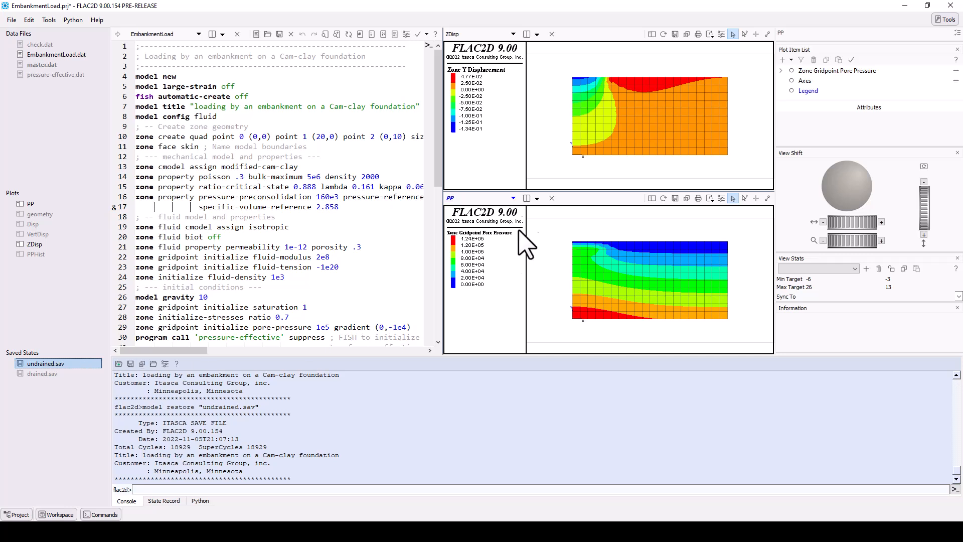
- Create a new empty plot named MyPlot
click(525, 33)
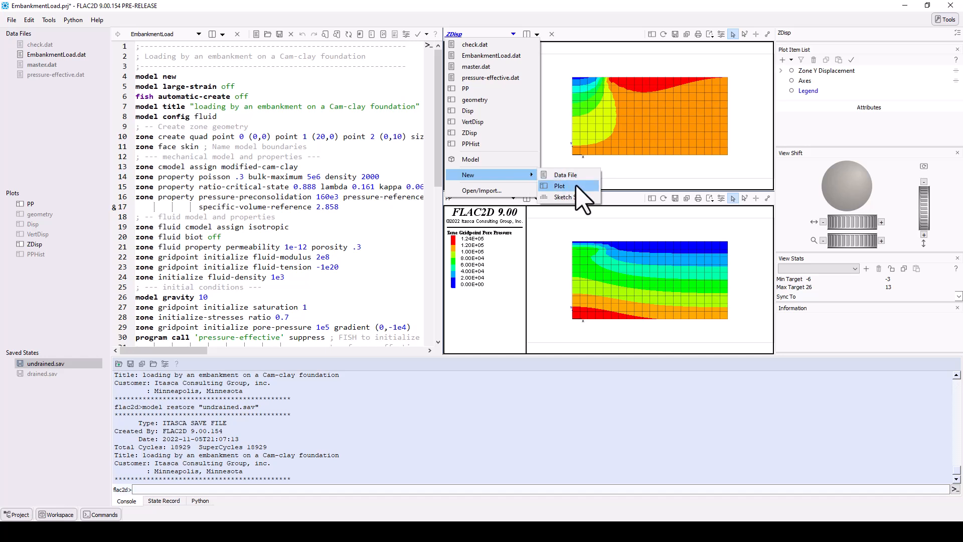
click(559, 186)
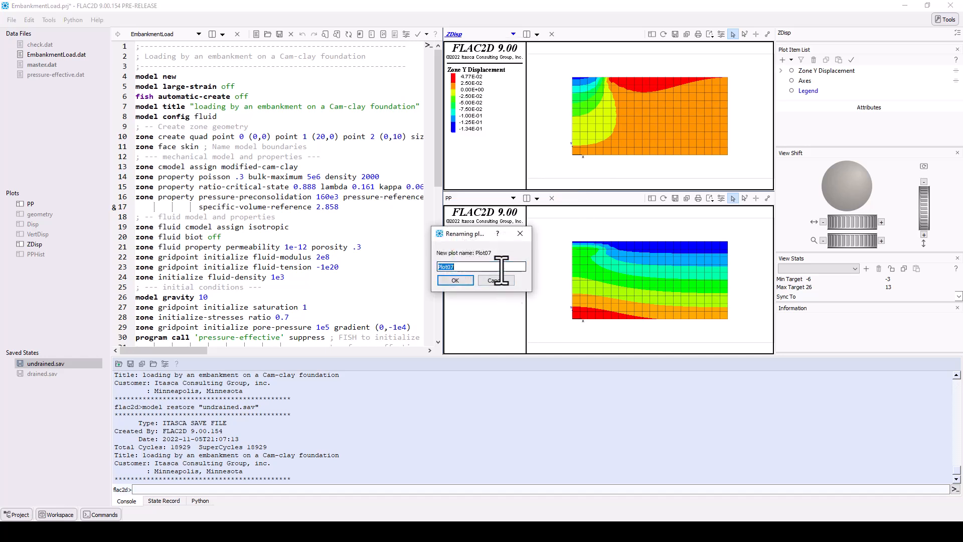
text(MyPlot)
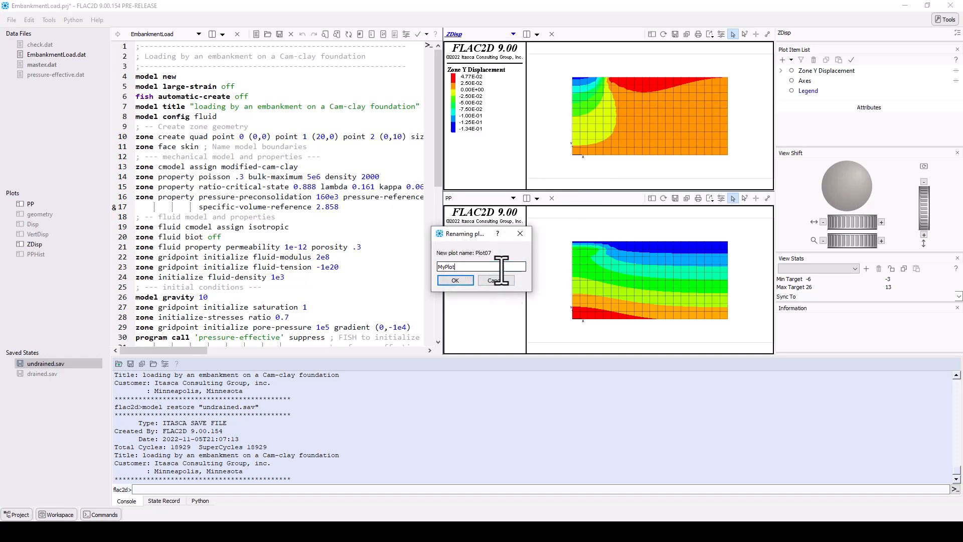
click(454, 280)
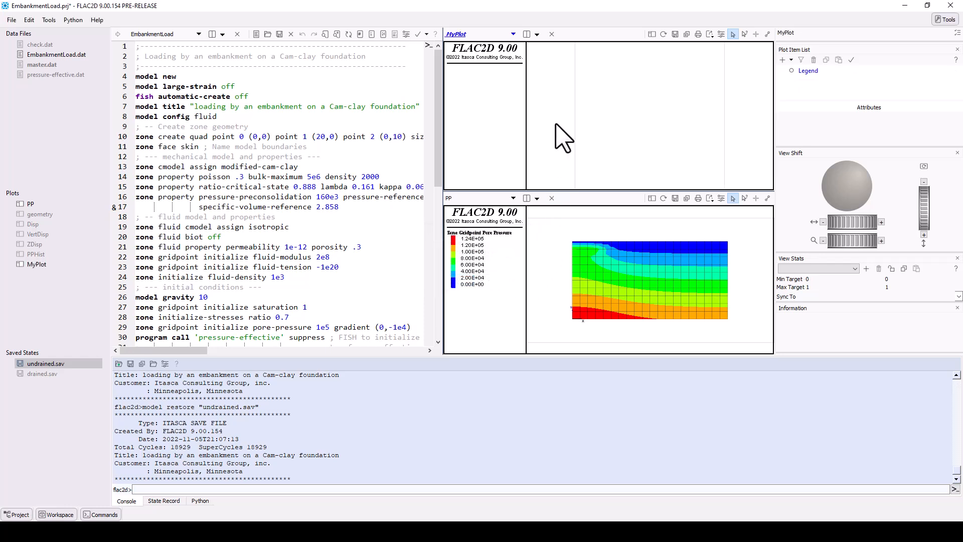
- Close the pore pressure plot view and drag the splitter left to widen MyPlot
click(513, 34)
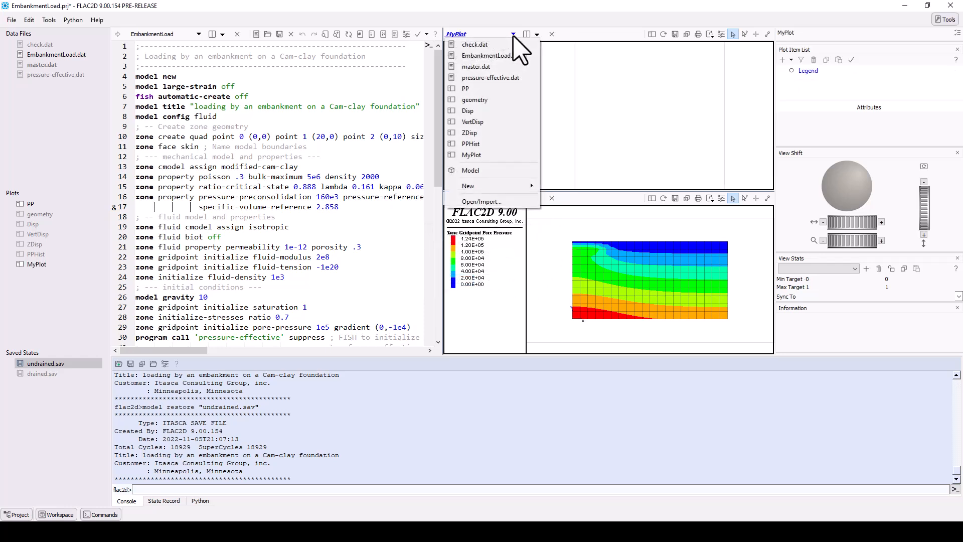
click(465, 88)
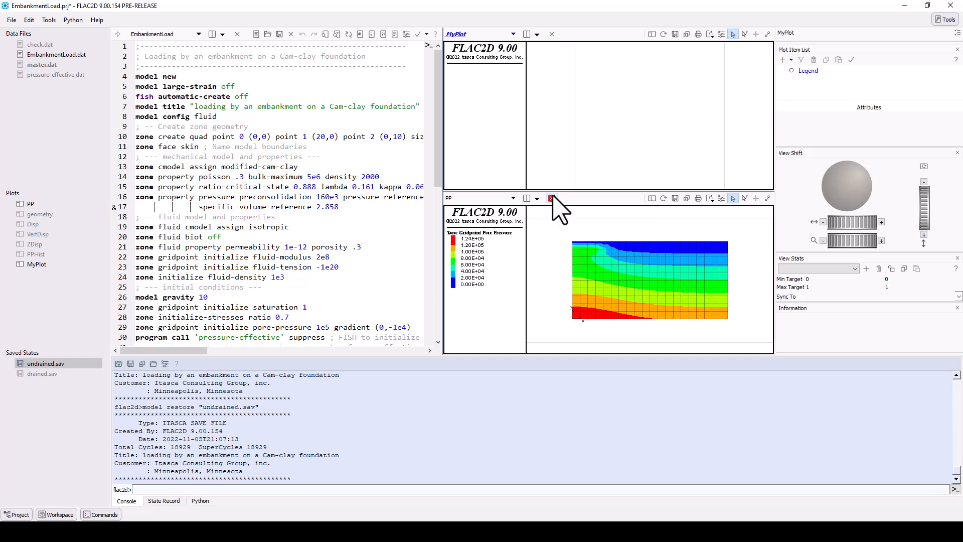
click(551, 197)
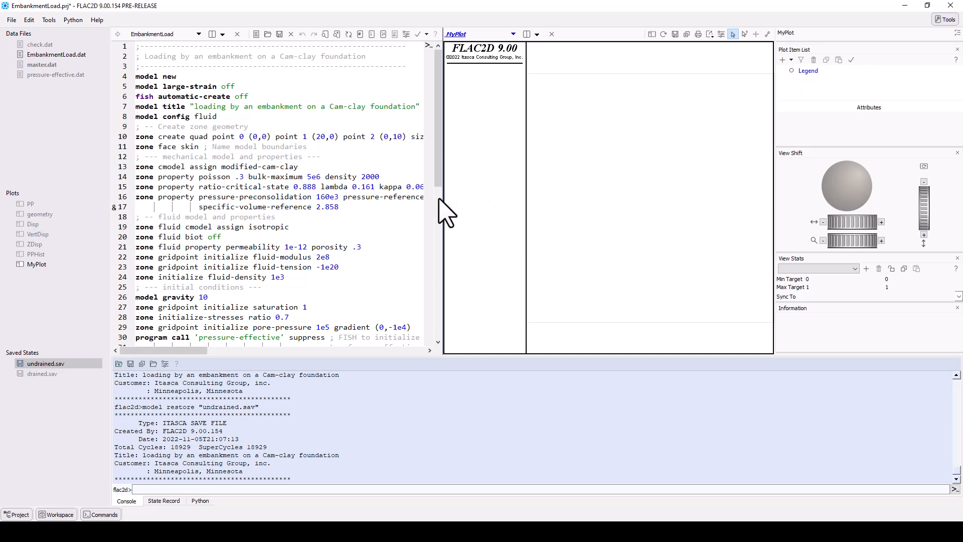
mouse_move(441, 200)
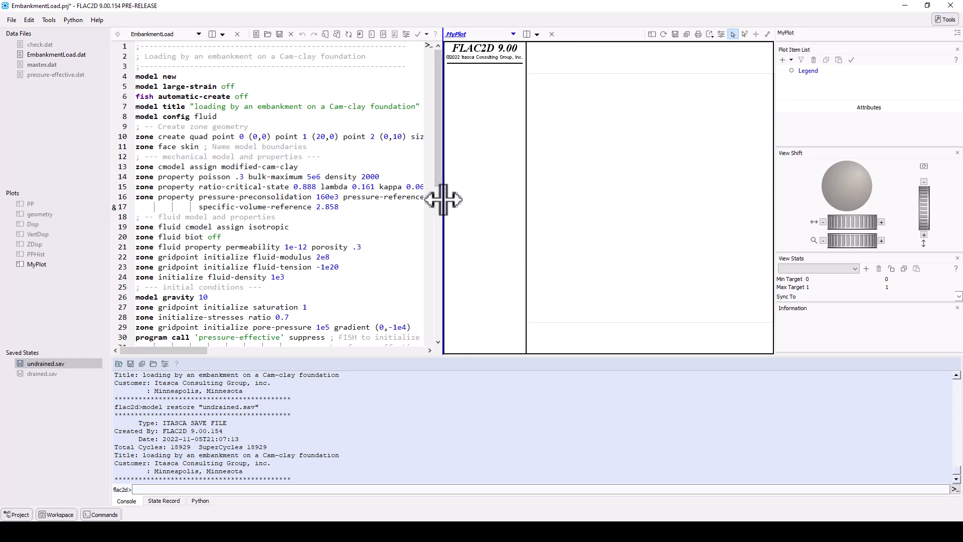
drag(440, 200, 251, 202)
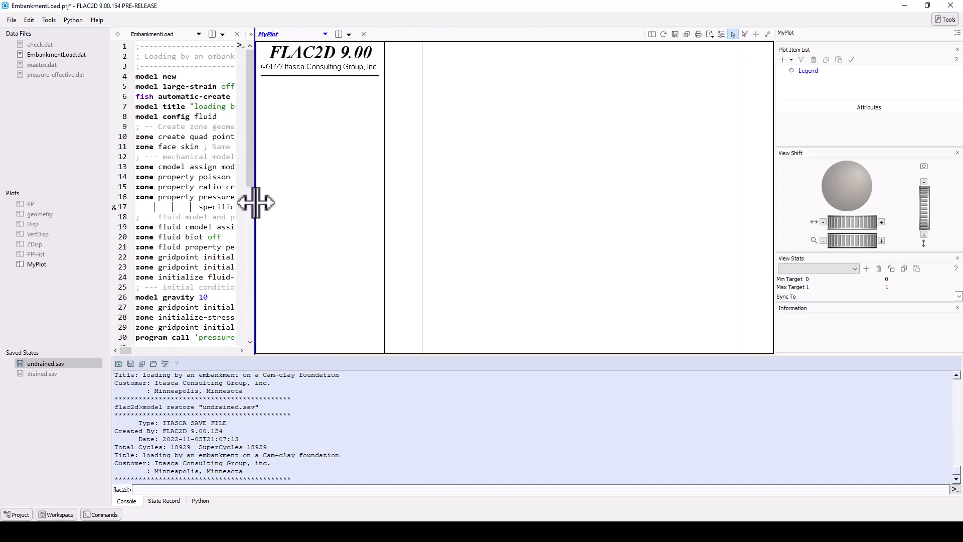
mouse_move(498, 209)
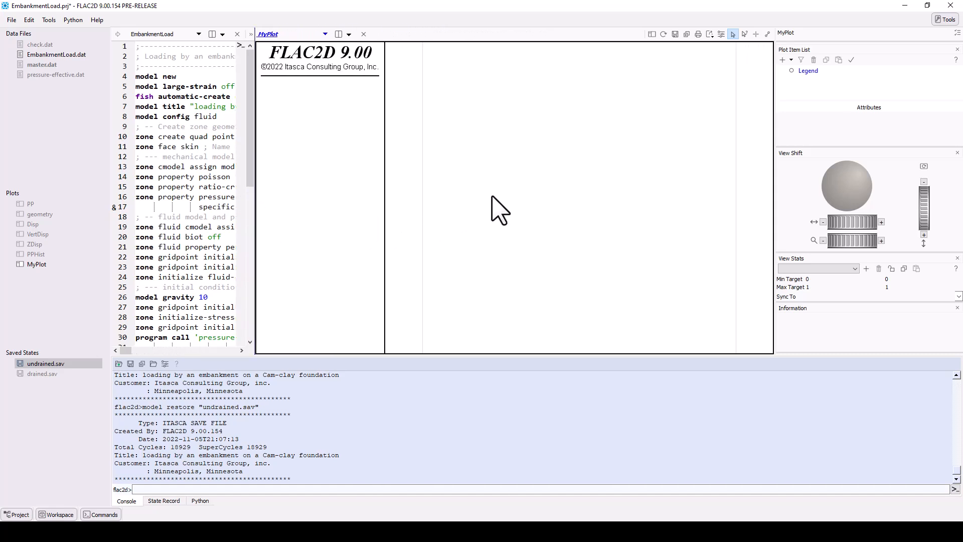
mouse_move(818, 102)
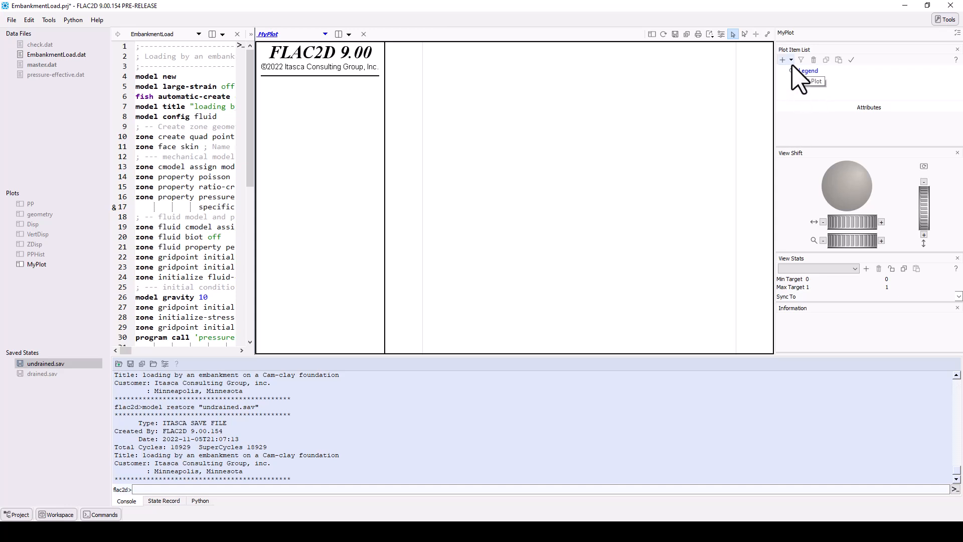
- Add Boundary, zone displacement Vectors and Zone items to MyPlot via Build Plot
click(783, 60)
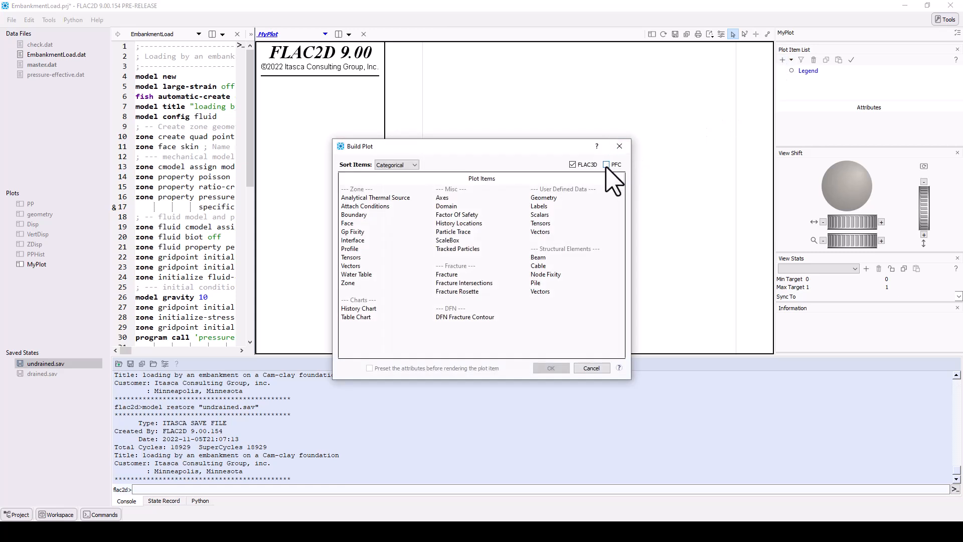
click(605, 164)
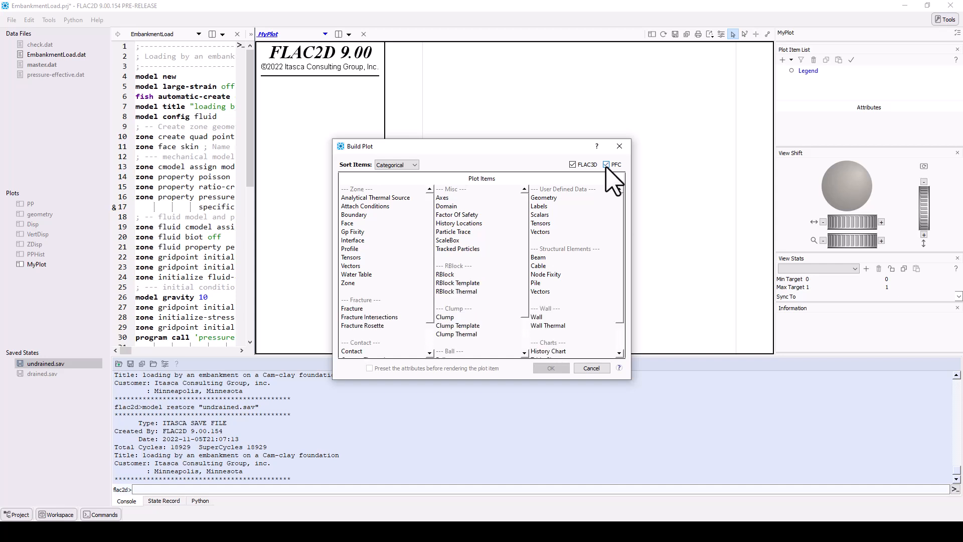
click(607, 164)
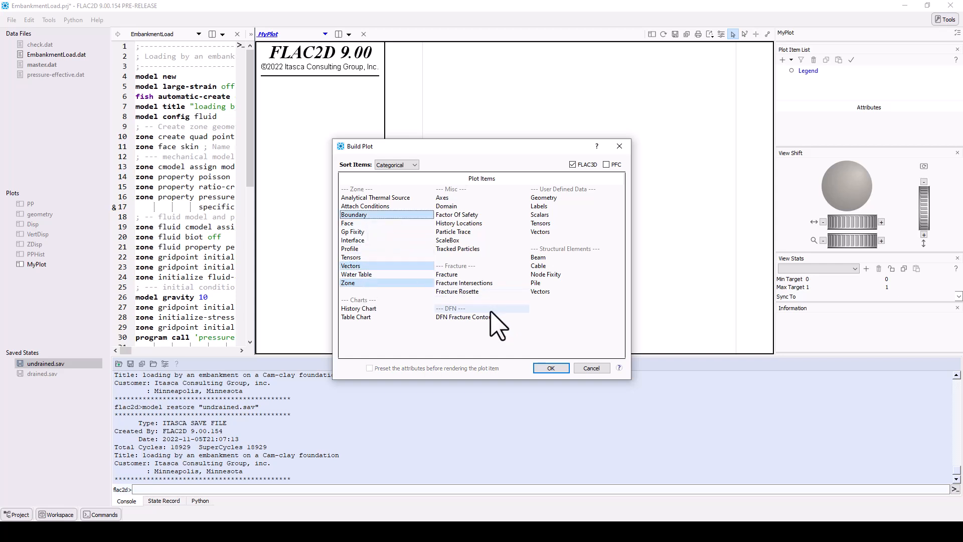
click(549, 367)
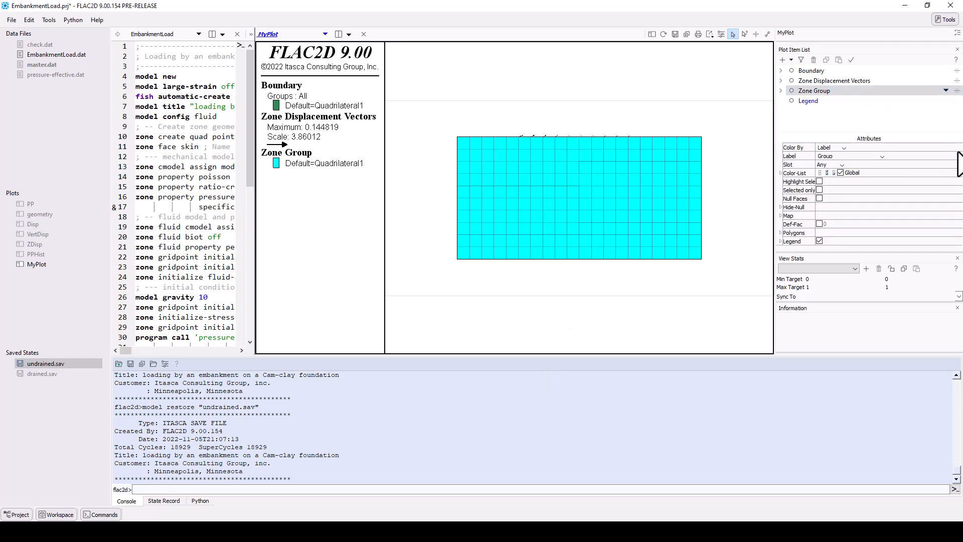
click(955, 49)
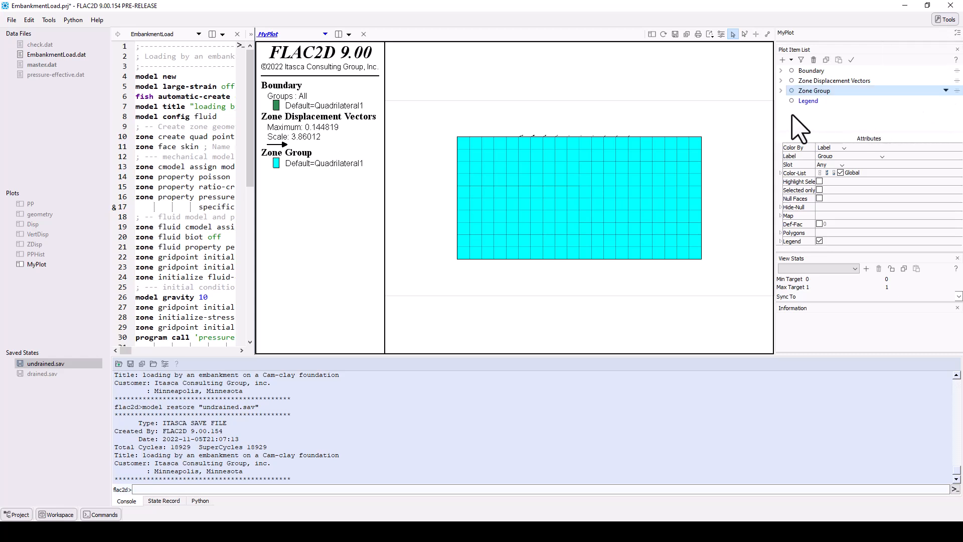
click(834, 80)
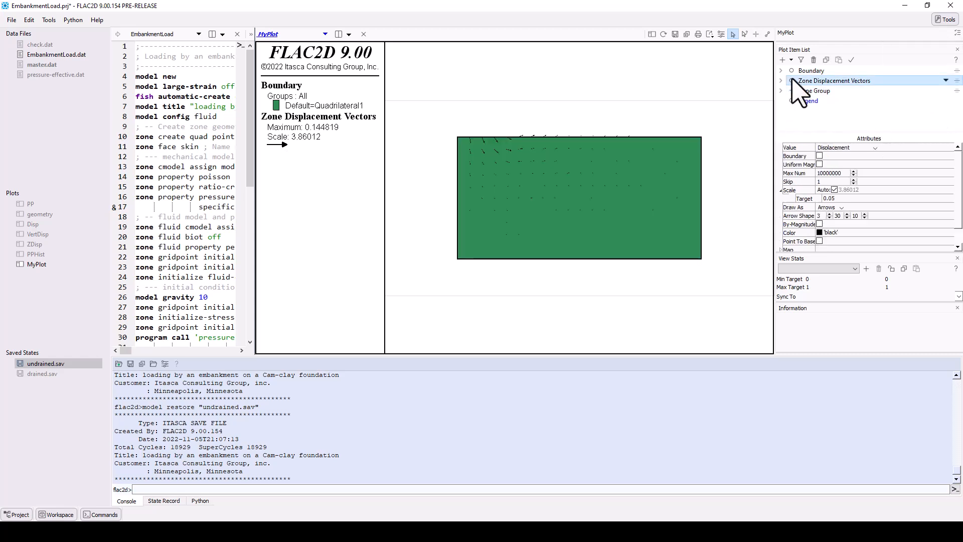
click(808, 101)
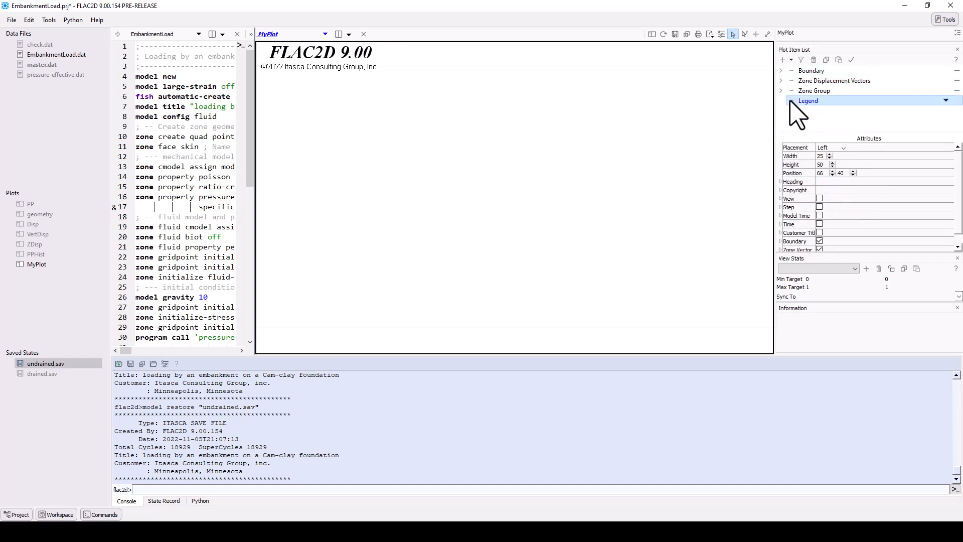
click(834, 80)
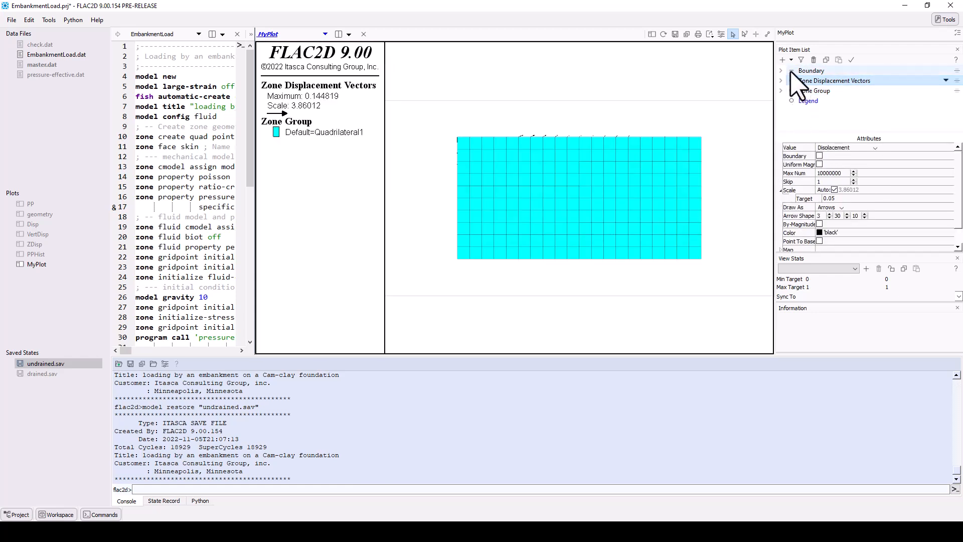
click(812, 70)
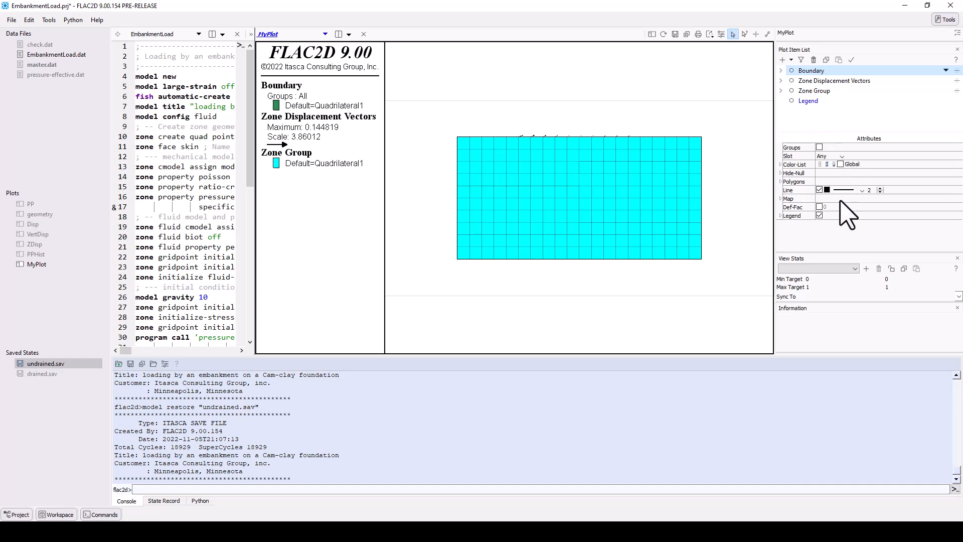
click(815, 90)
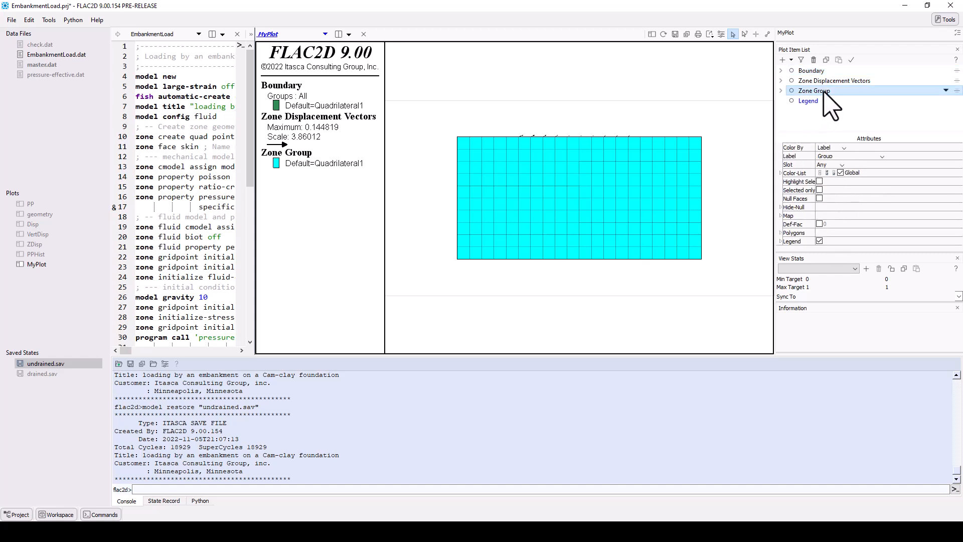
mouse_move(851, 163)
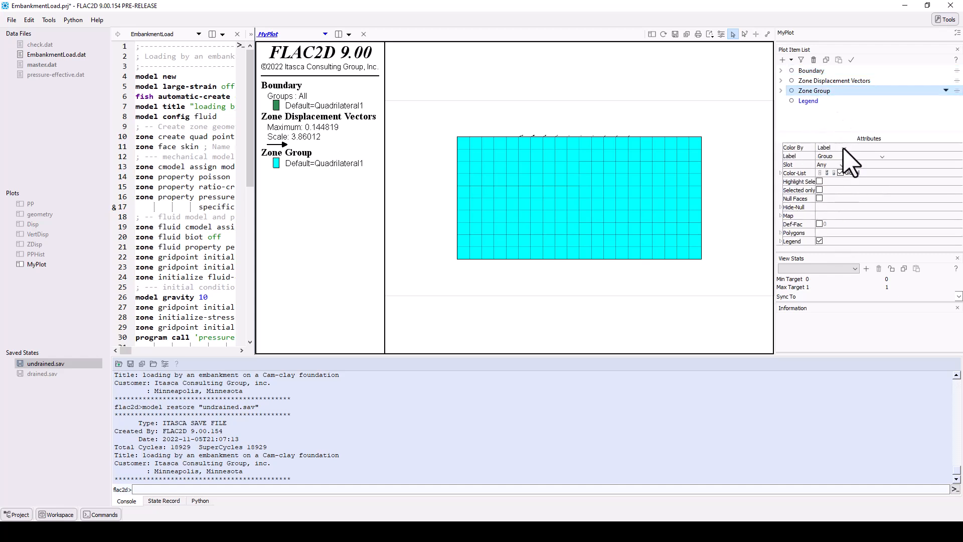
click(881, 156)
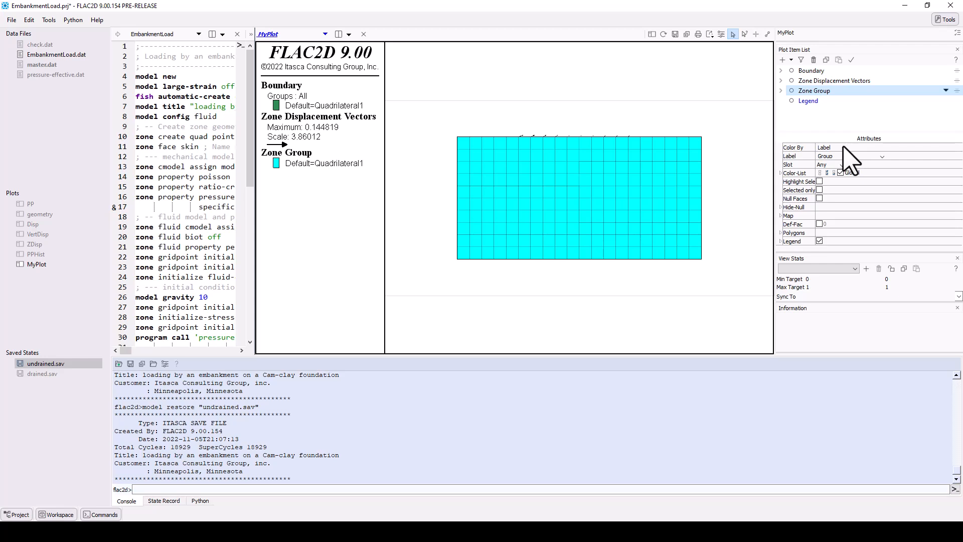
click(842, 148)
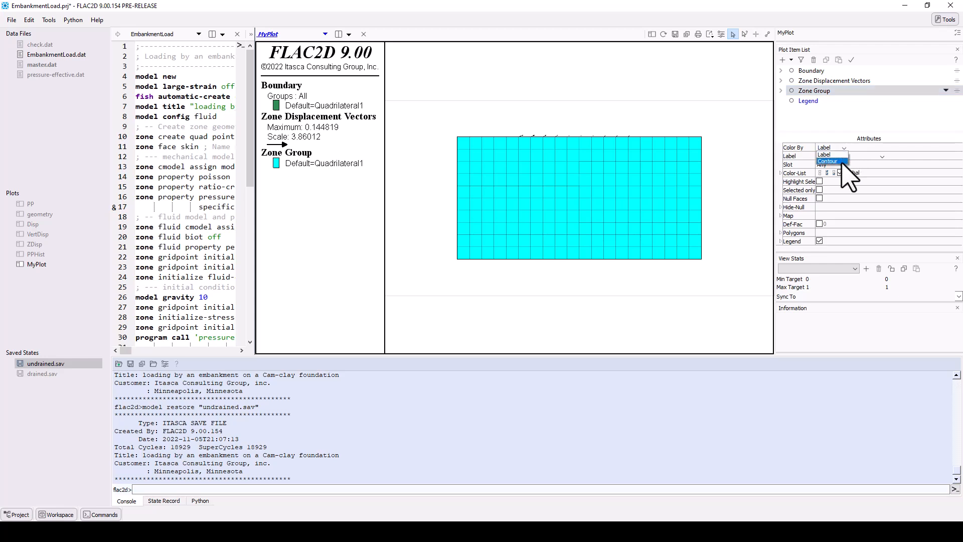
click(827, 161)
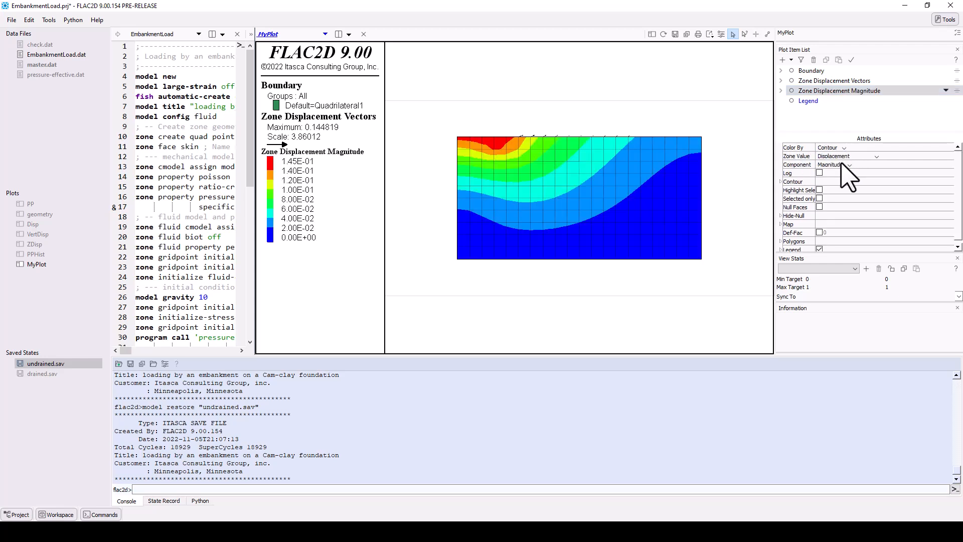
click(850, 155)
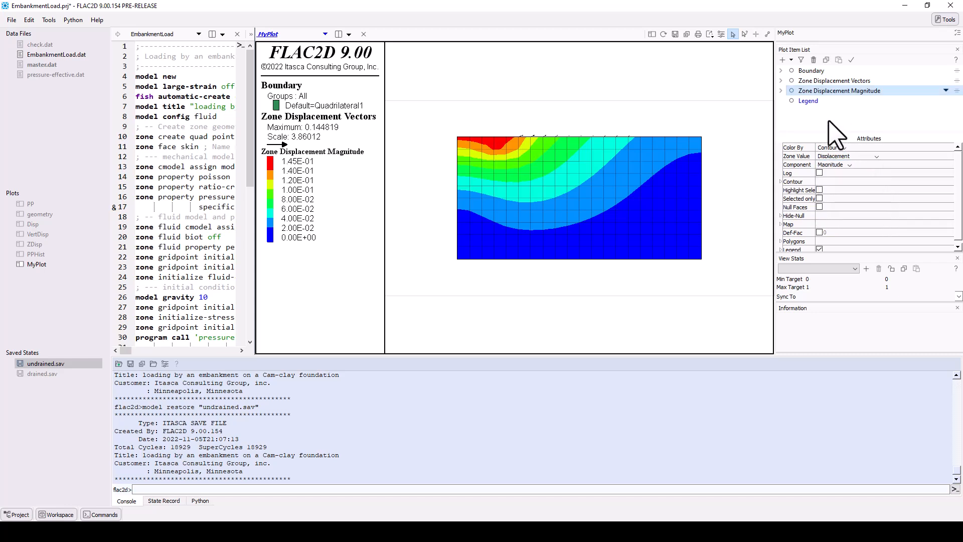
mouse_move(826, 135)
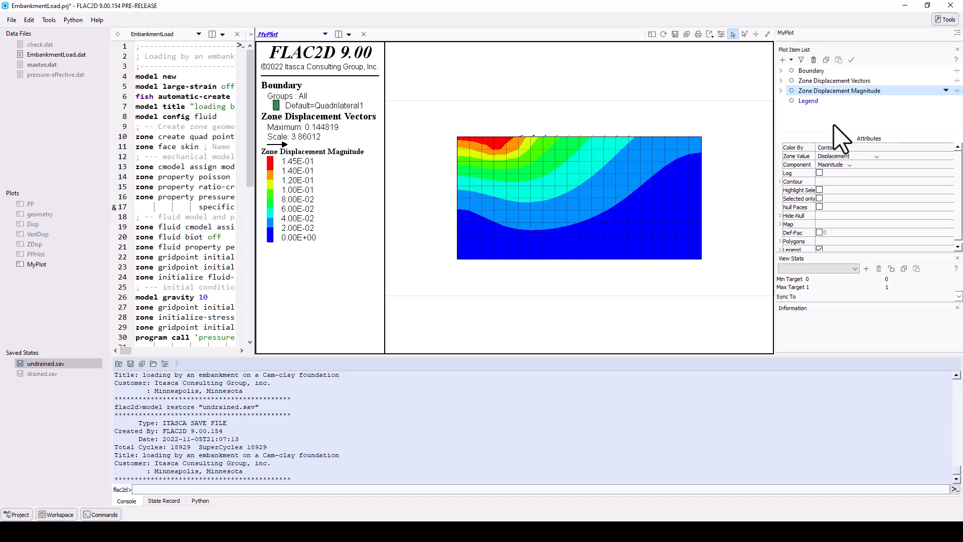
- Move Zone Displacement Magnitude above the vectors and set the vector scale to 10, Auto off
click(839, 90)
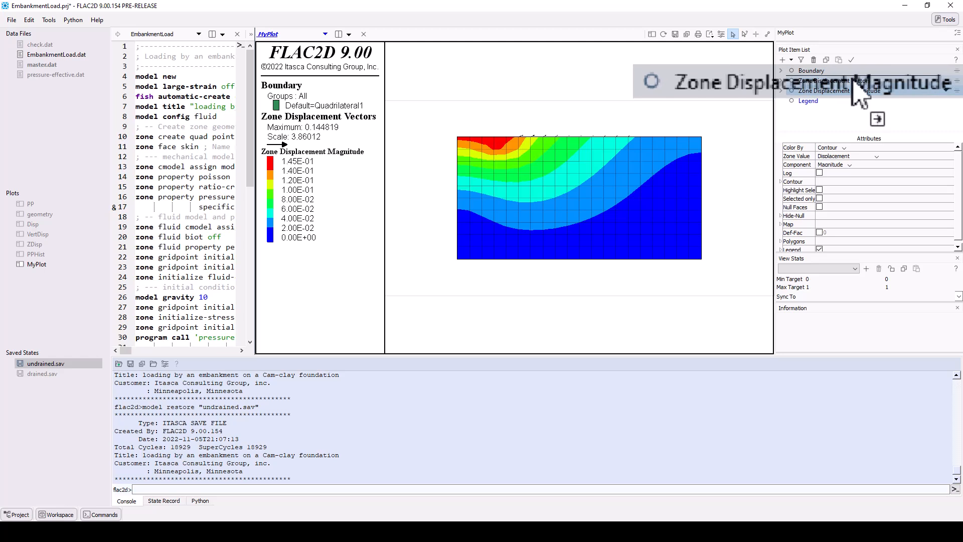
click(809, 100)
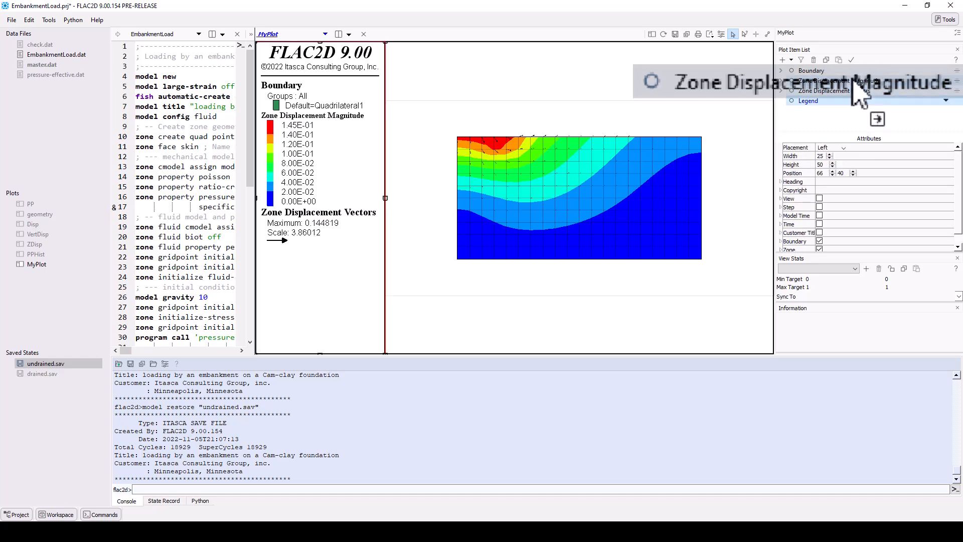
click(838, 80)
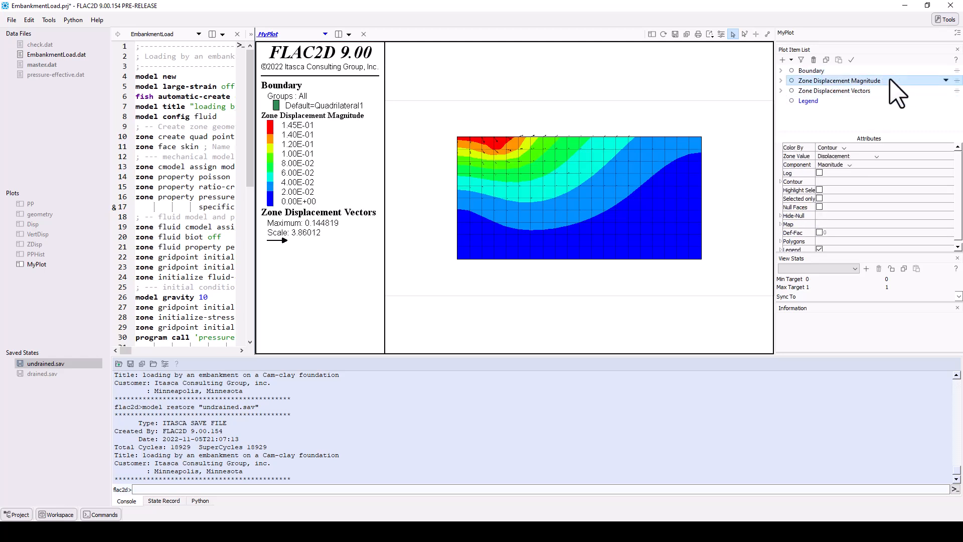
click(834, 90)
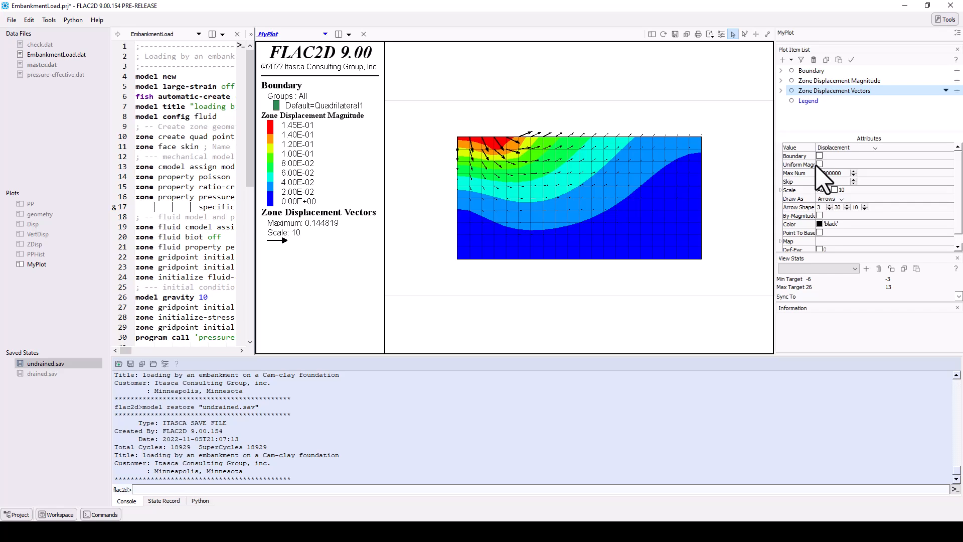
- Export the plot through Export > Data File as MyPlot.dat
right_click(435, 236)
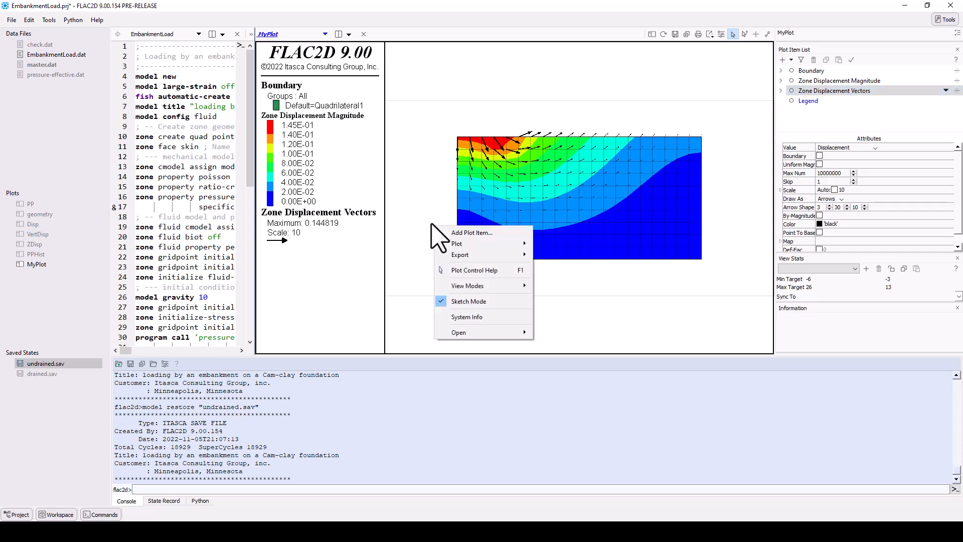
click(459, 255)
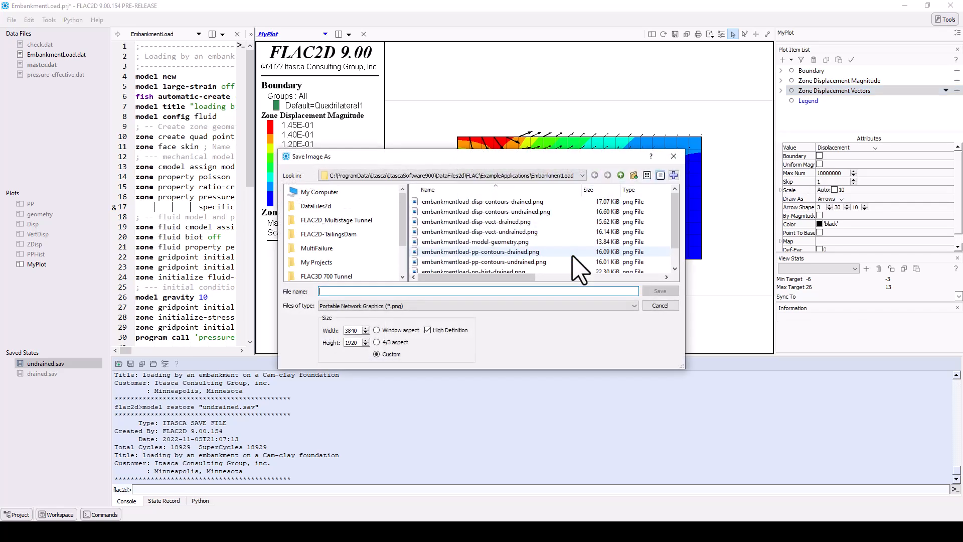
text(MyPl)
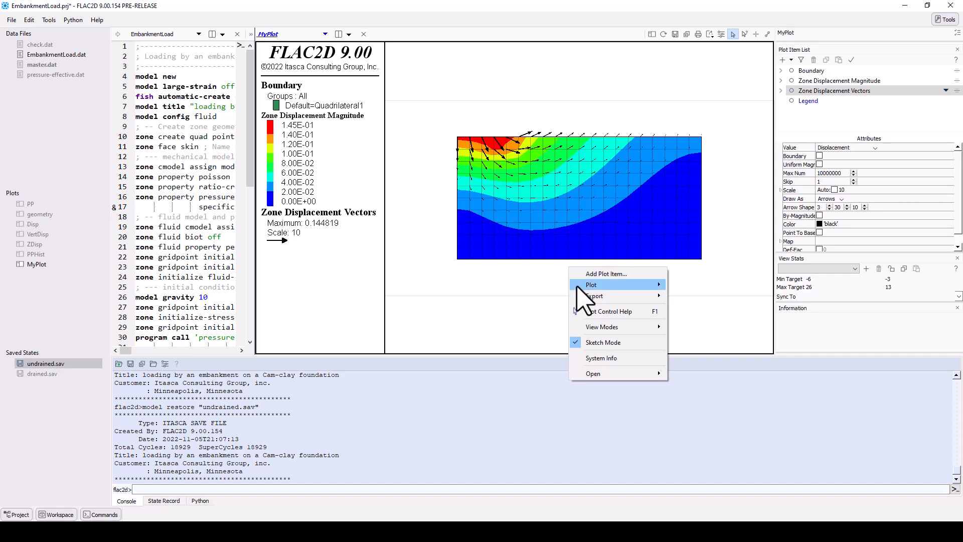
mouse_move(594, 295)
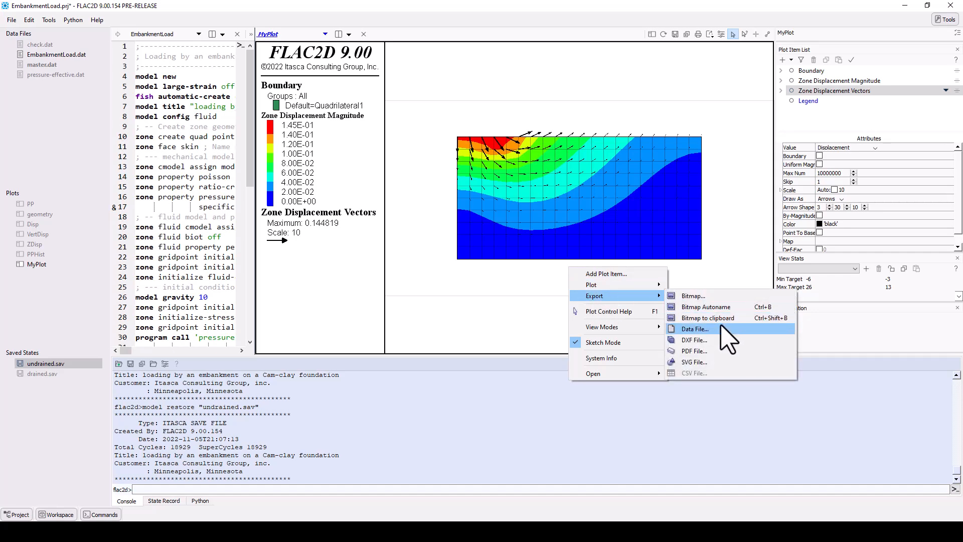
click(693, 328)
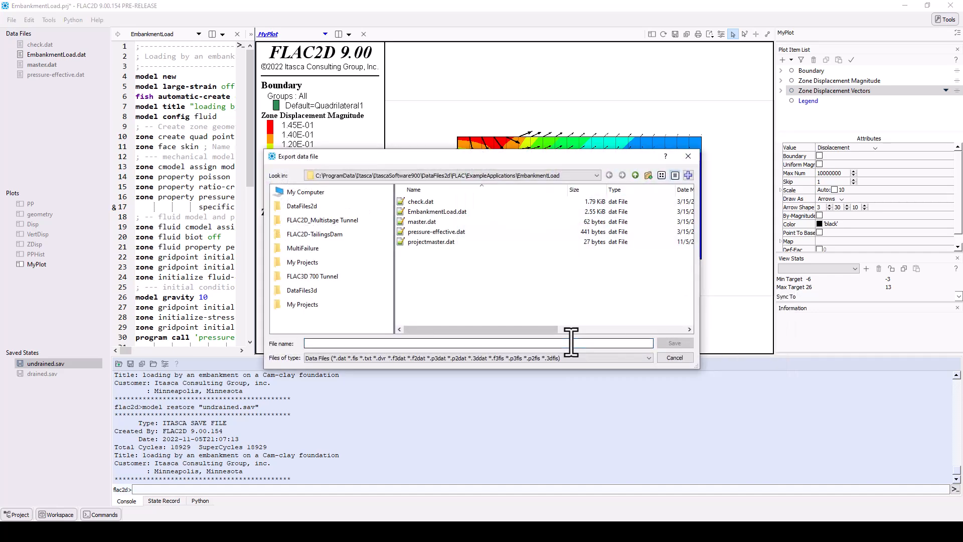
text(MyPlo)
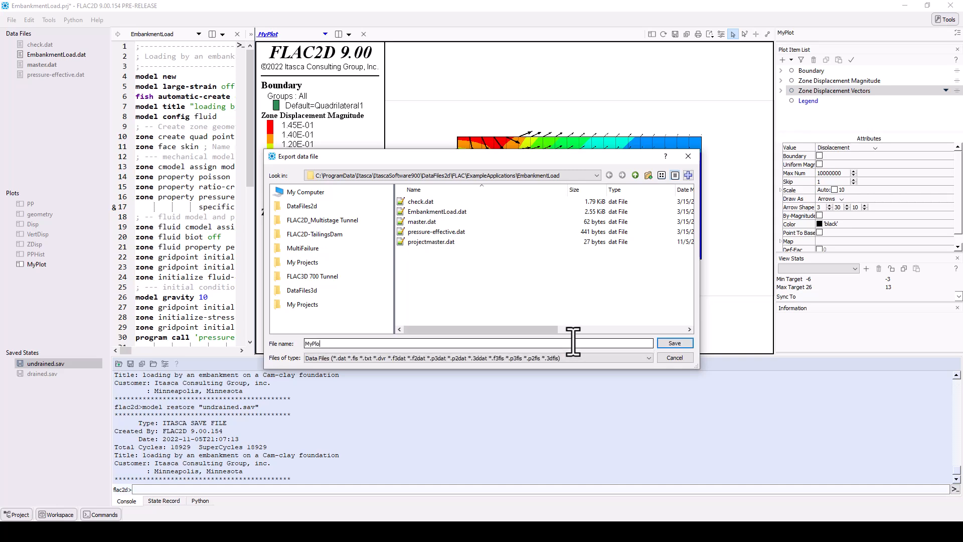
click(673, 342)
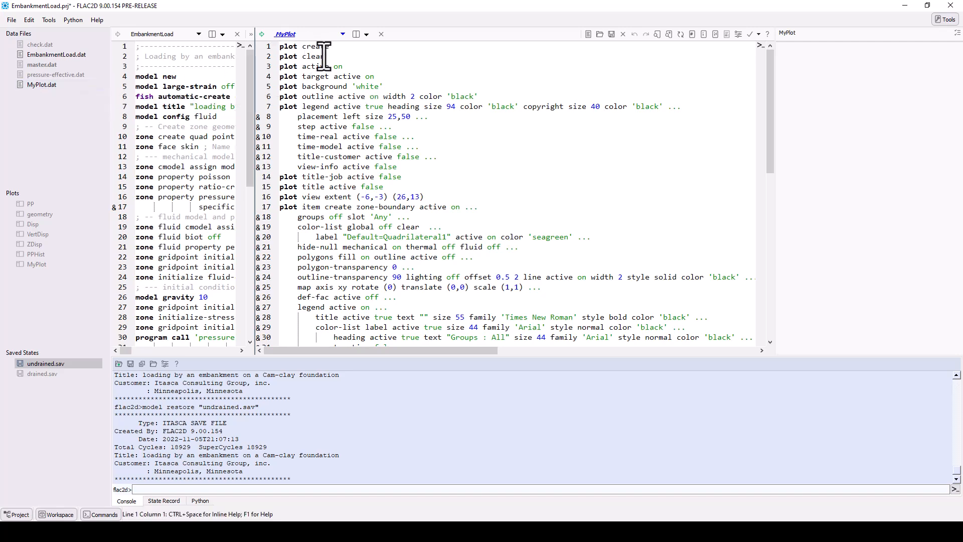
- Open pressure-effective.dat and show the zone.model inline help beside it
click(352, 34)
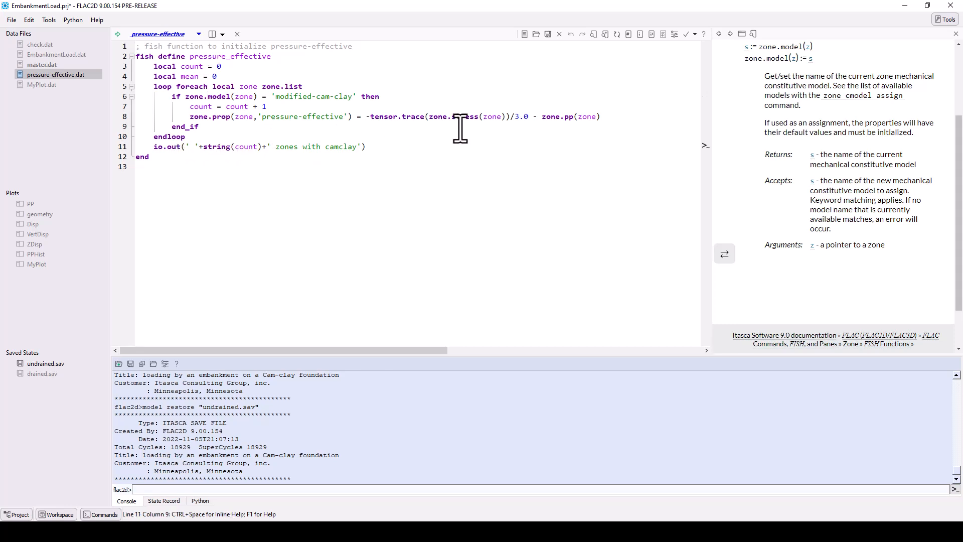
- Show the io.out help, then create the new data file MyData.dat
click(704, 34)
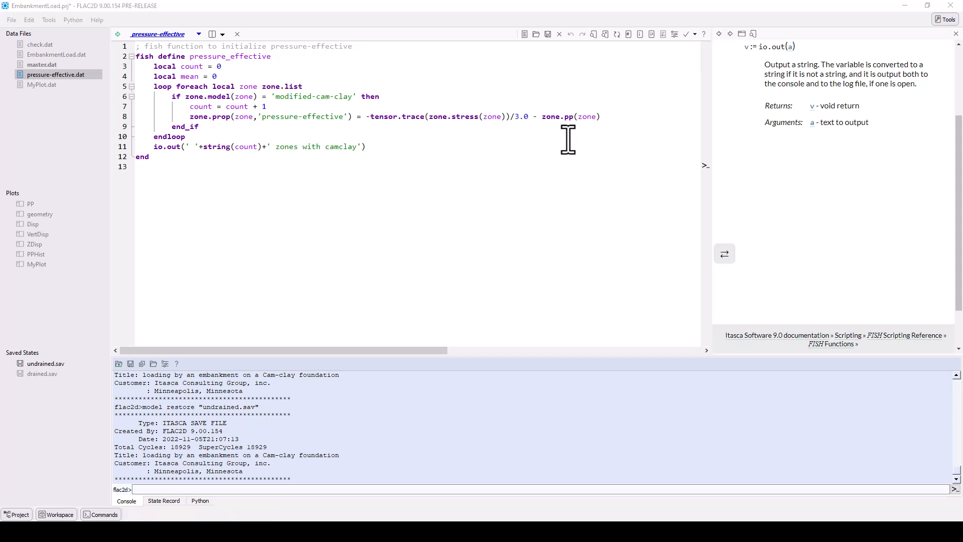
click(222, 34)
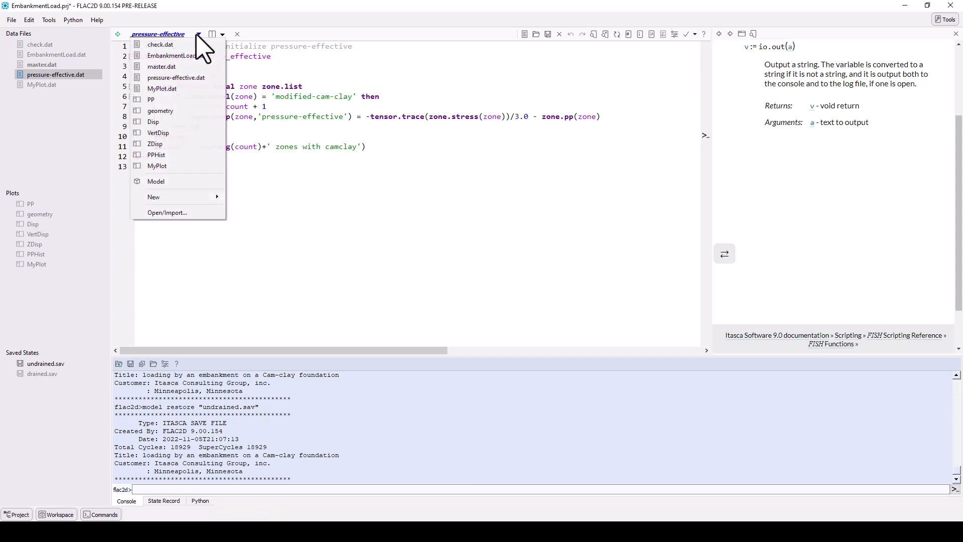
click(167, 212)
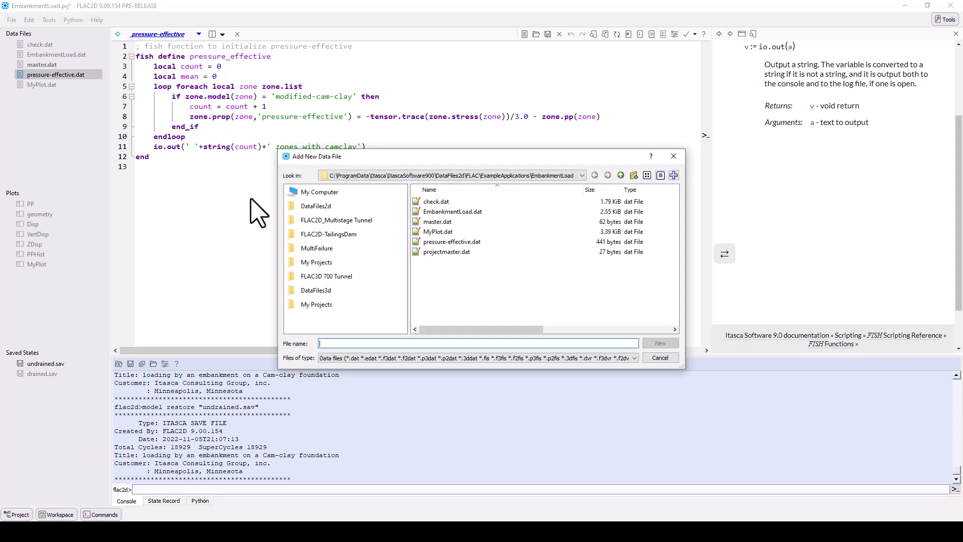
text(M)
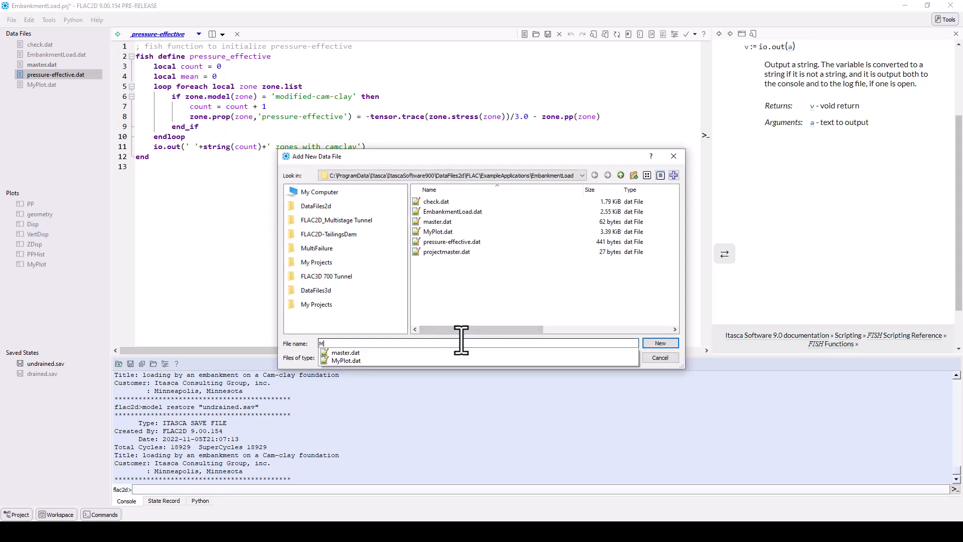
click(659, 343)
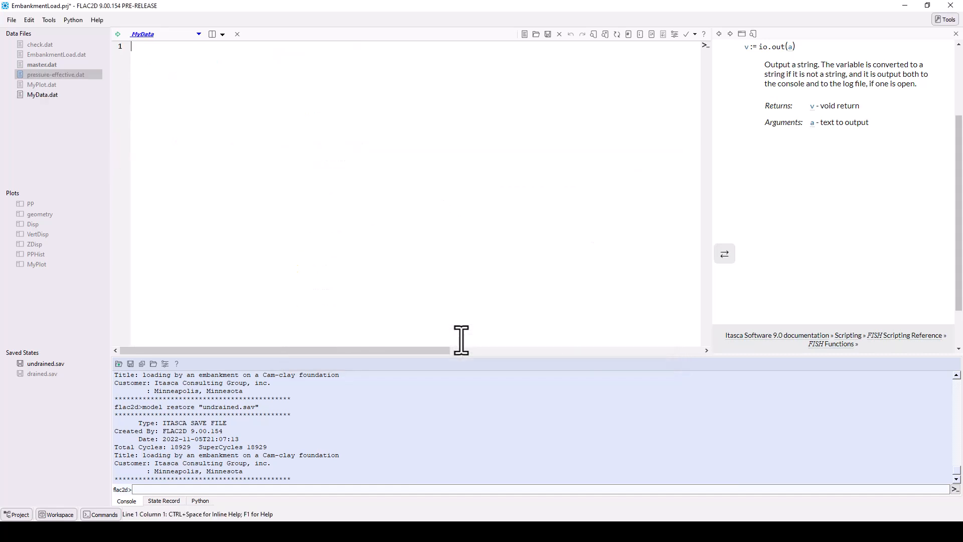
mouse_move(231, 97)
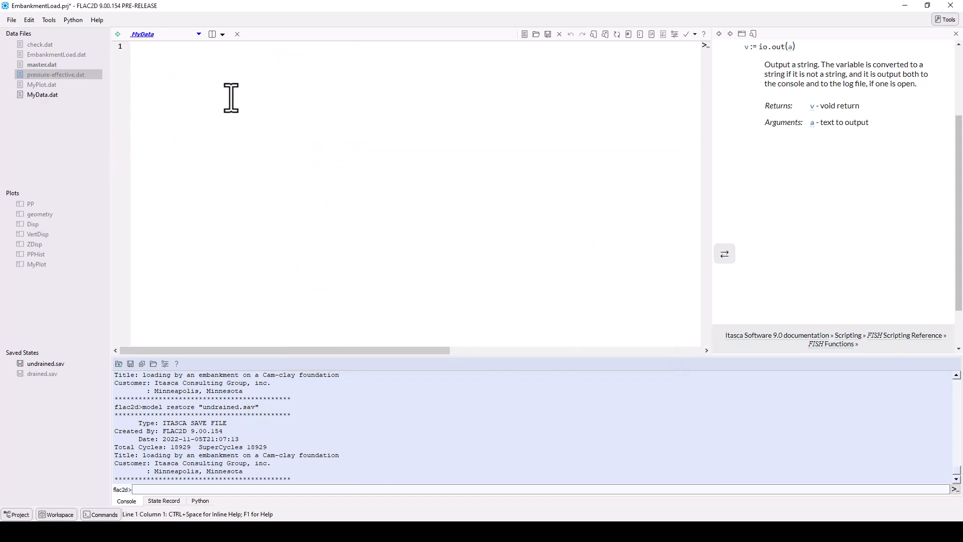
- Add a zone vtk command and a partial zone.prop line, then request technical support
text(zon)
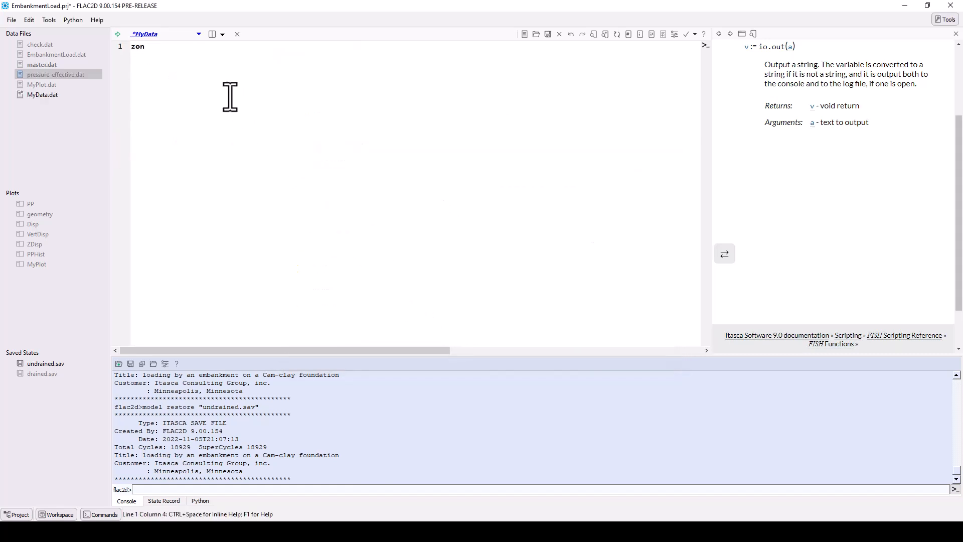
text(e)
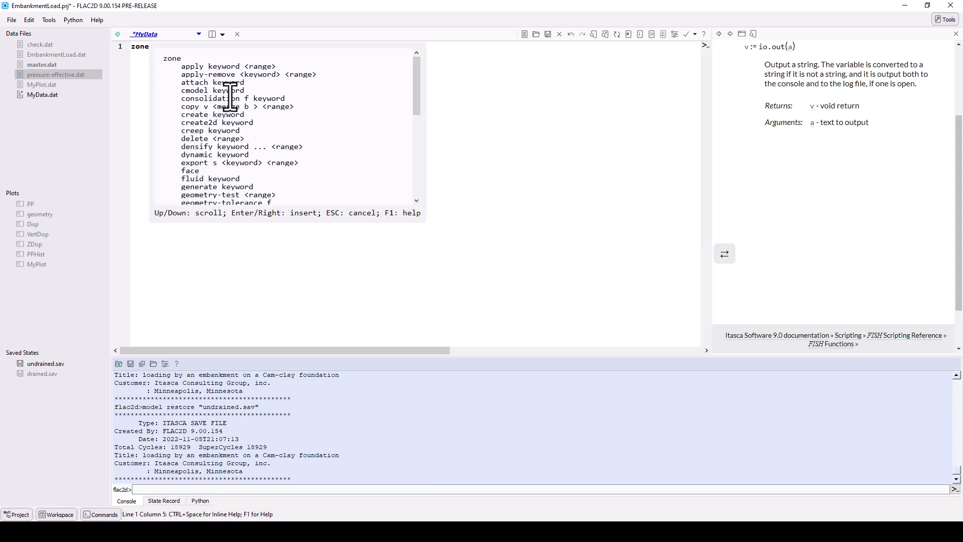
scroll(down, 3)
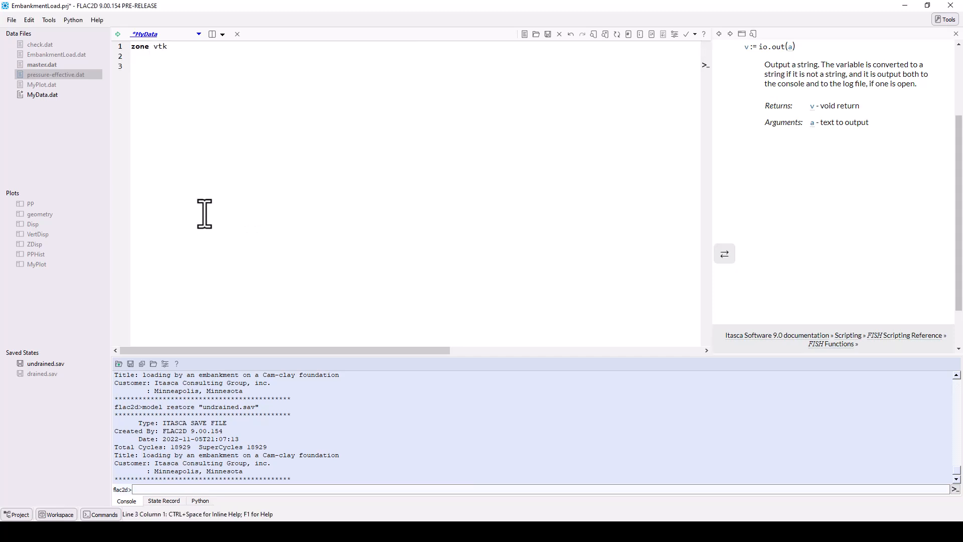
text(zone.prop)
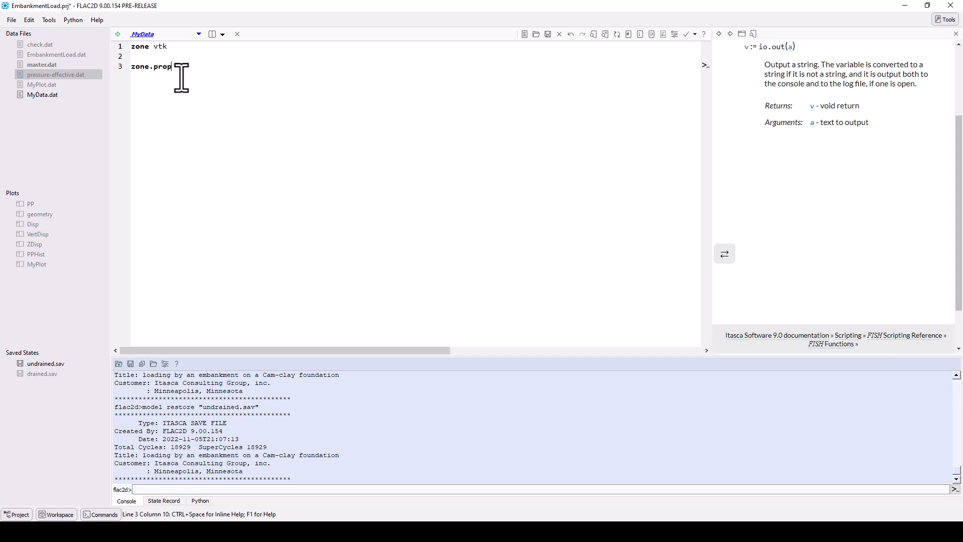
click(96, 19)
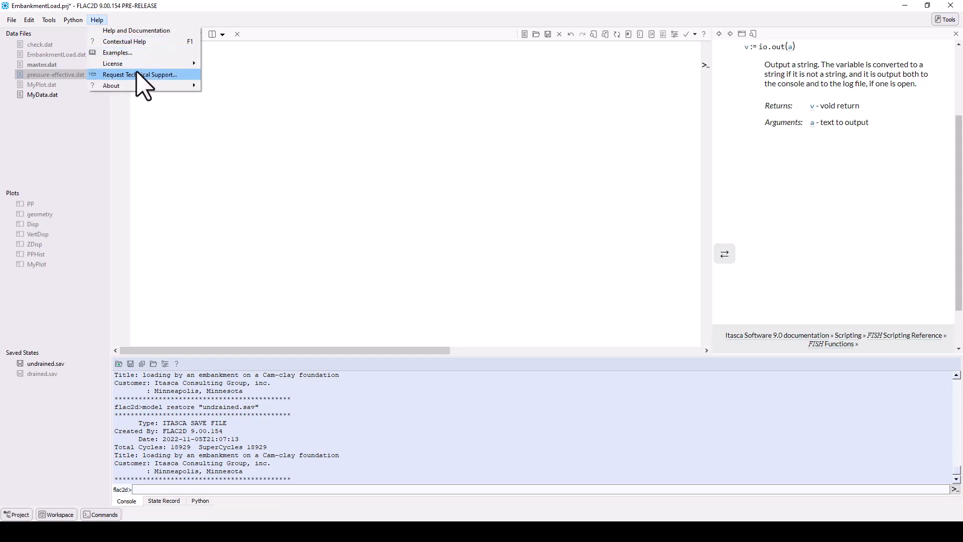
click(139, 74)
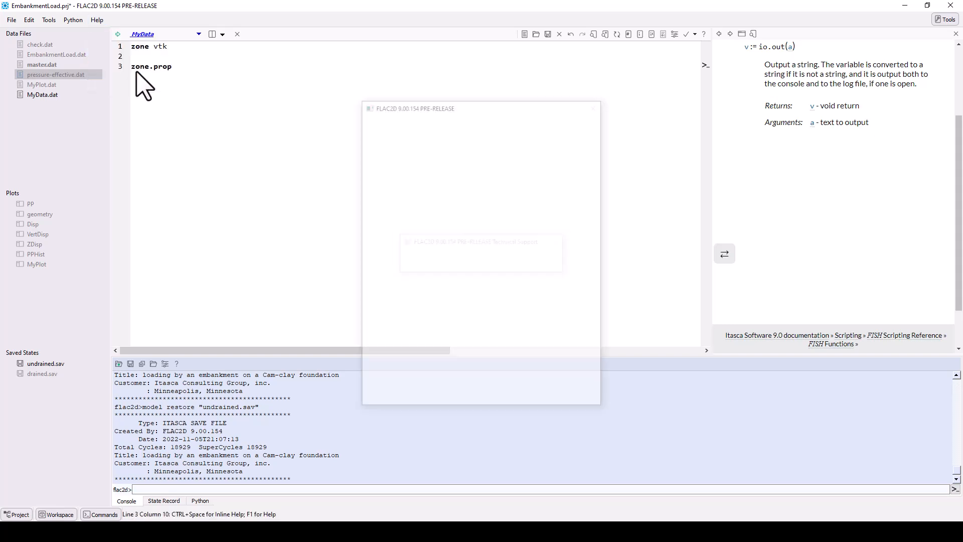